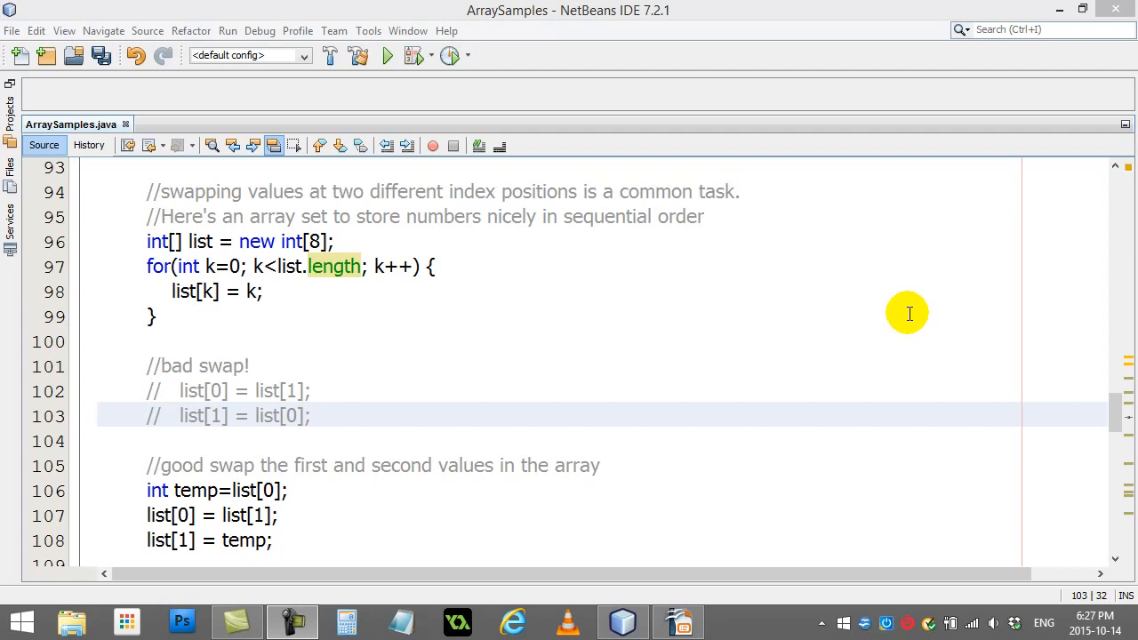
mouse_move(524, 373)
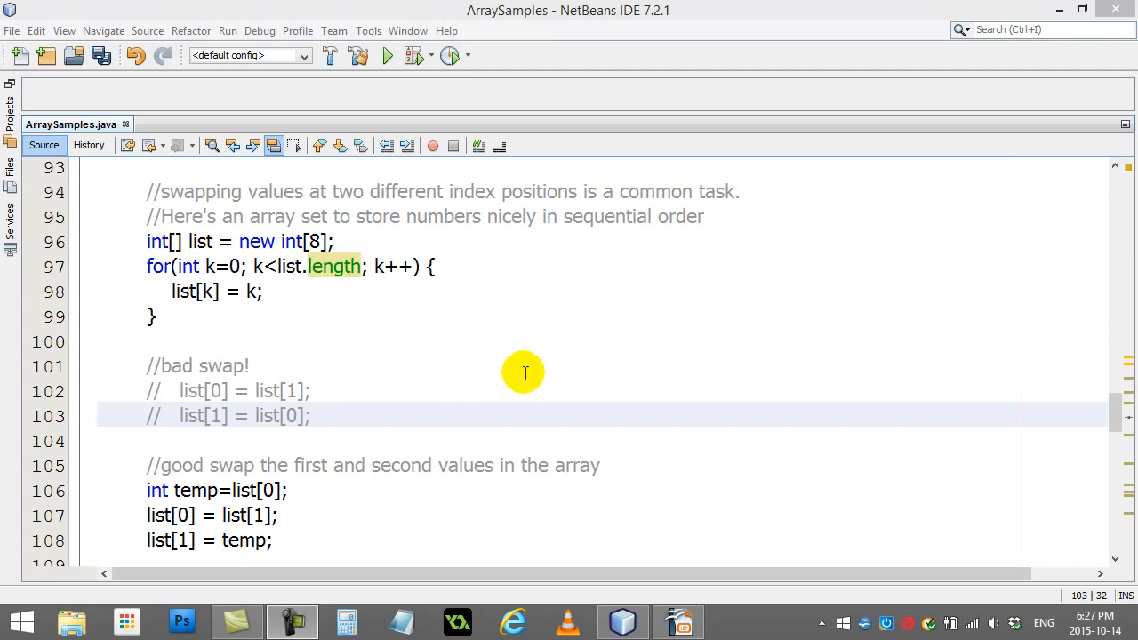
- Highlight the sequential fill loop in ArraySamples.java, then bring the ArrayDiagram01.odp slide to the front
click(253, 366)
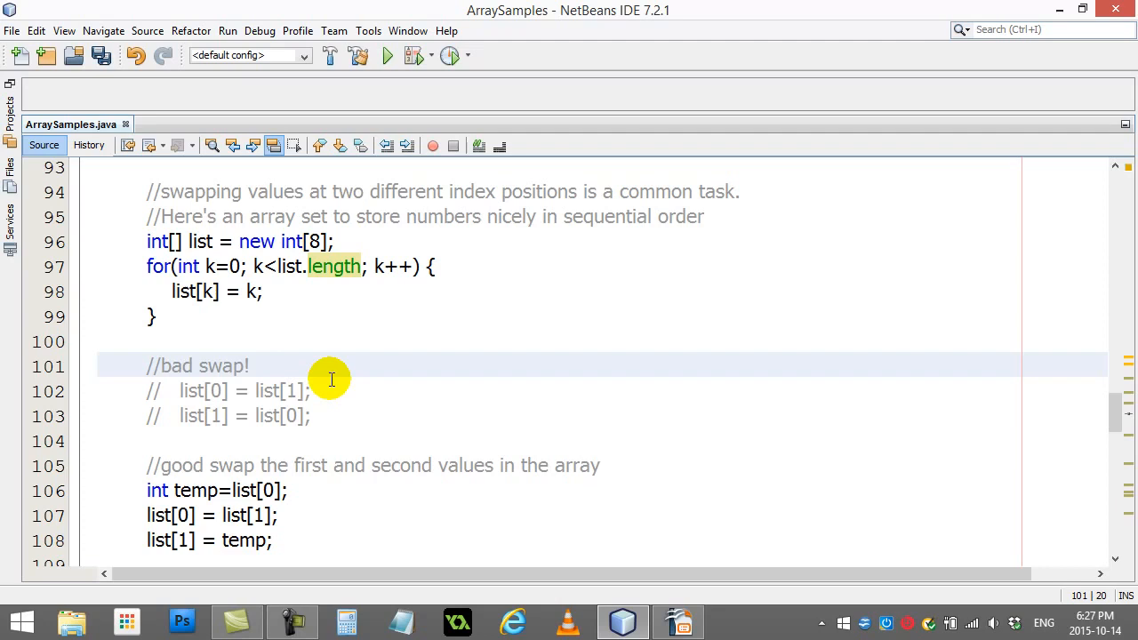
click(253, 366)
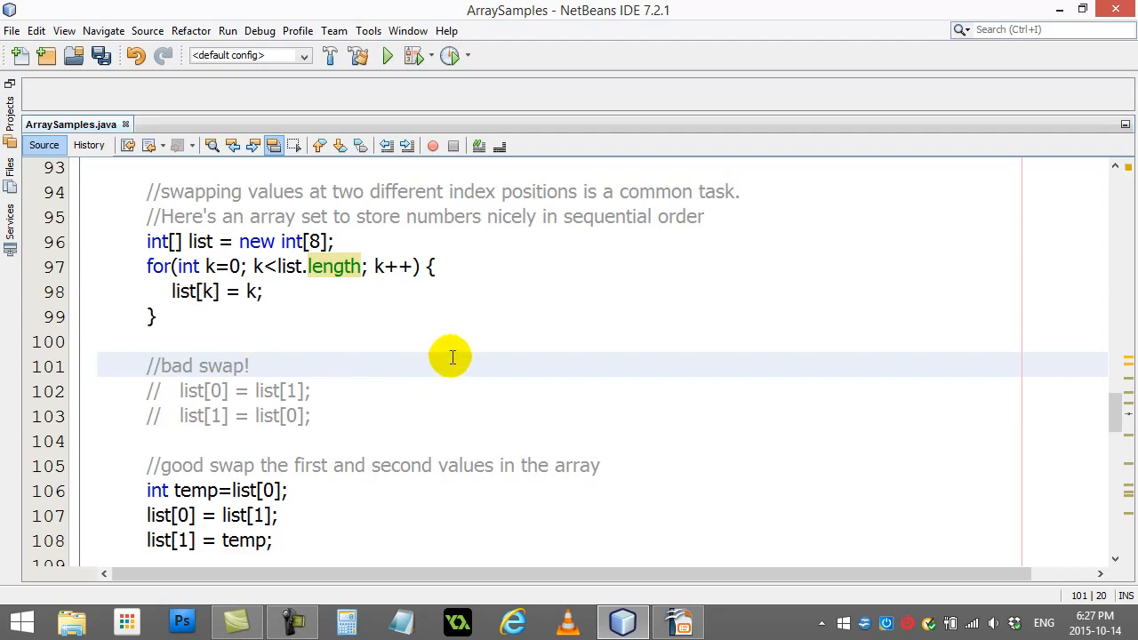
mouse_move(108, 242)
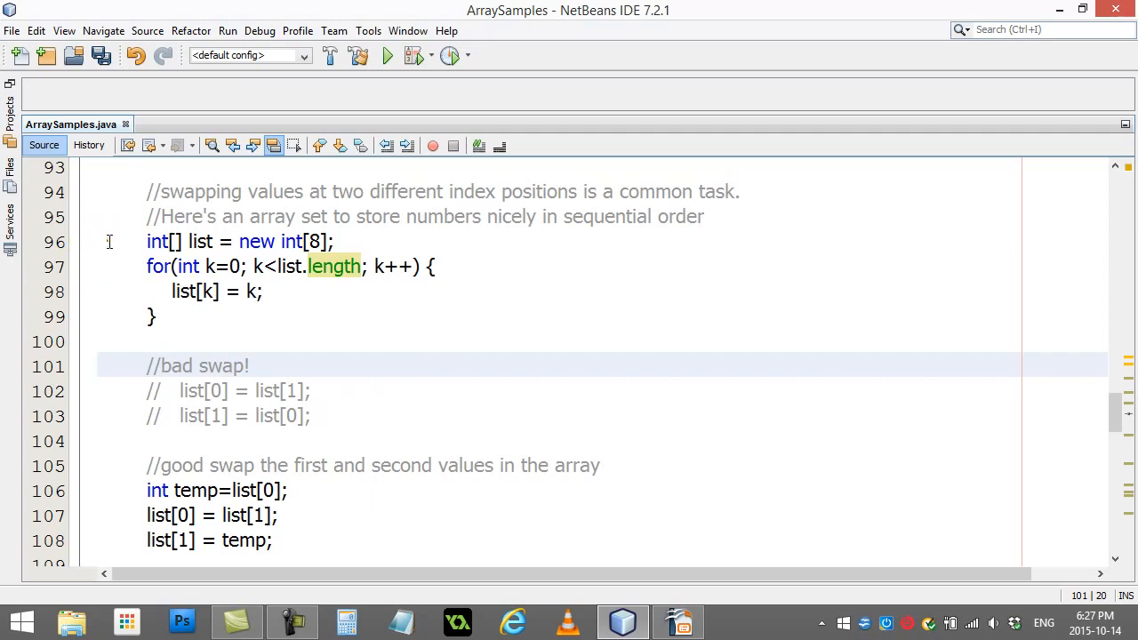
drag(148, 241, 151, 316)
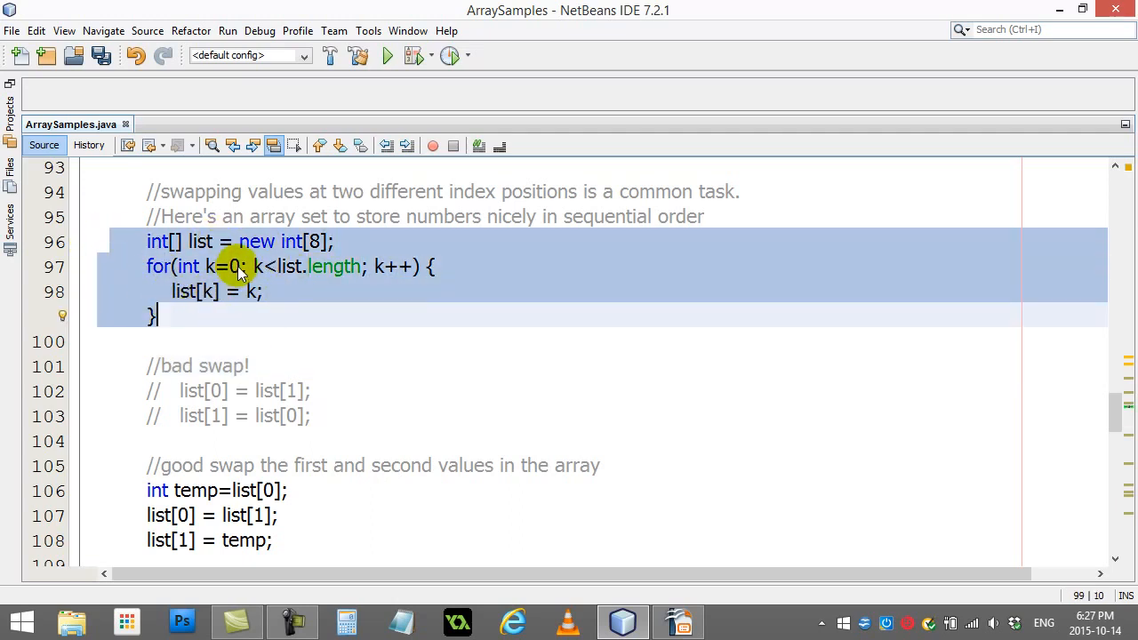
mouse_move(221, 300)
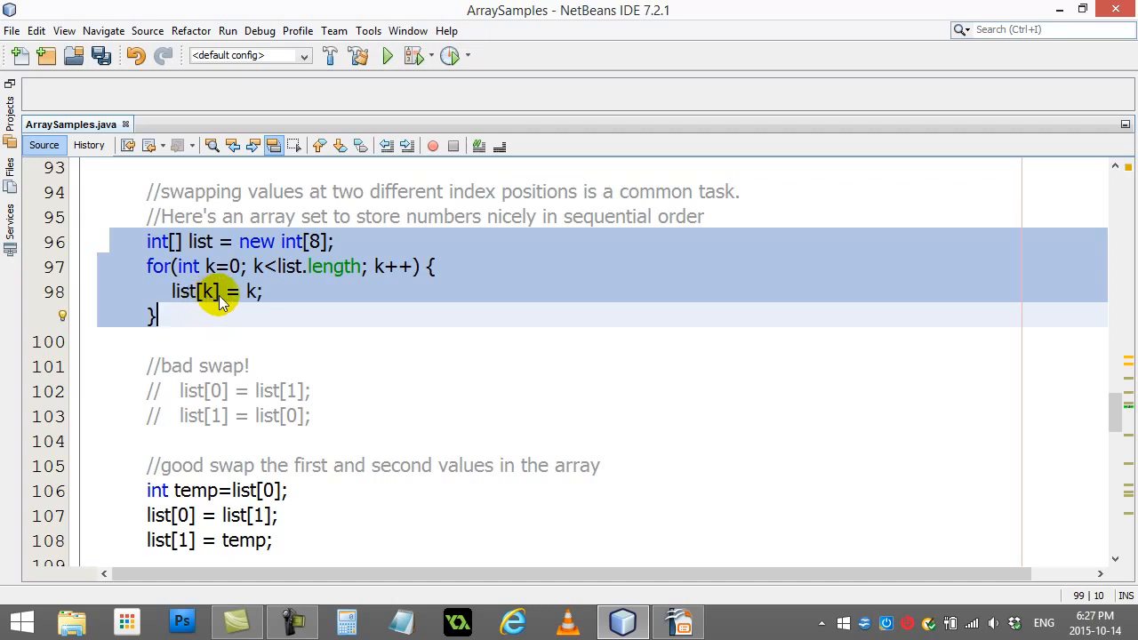
mouse_move(224, 323)
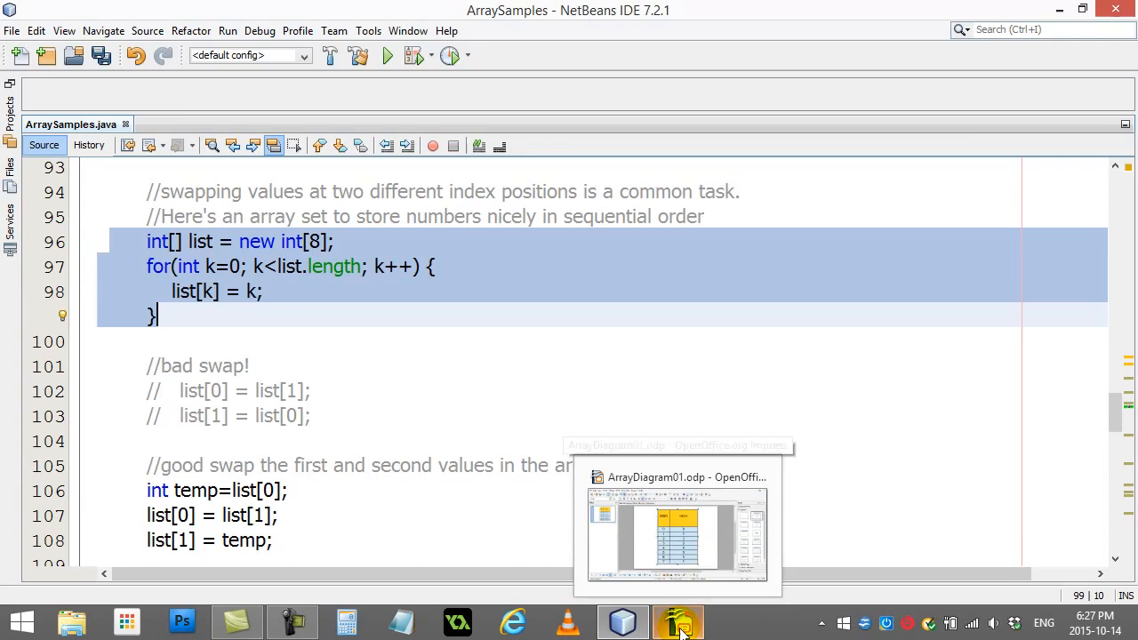
click(677, 618)
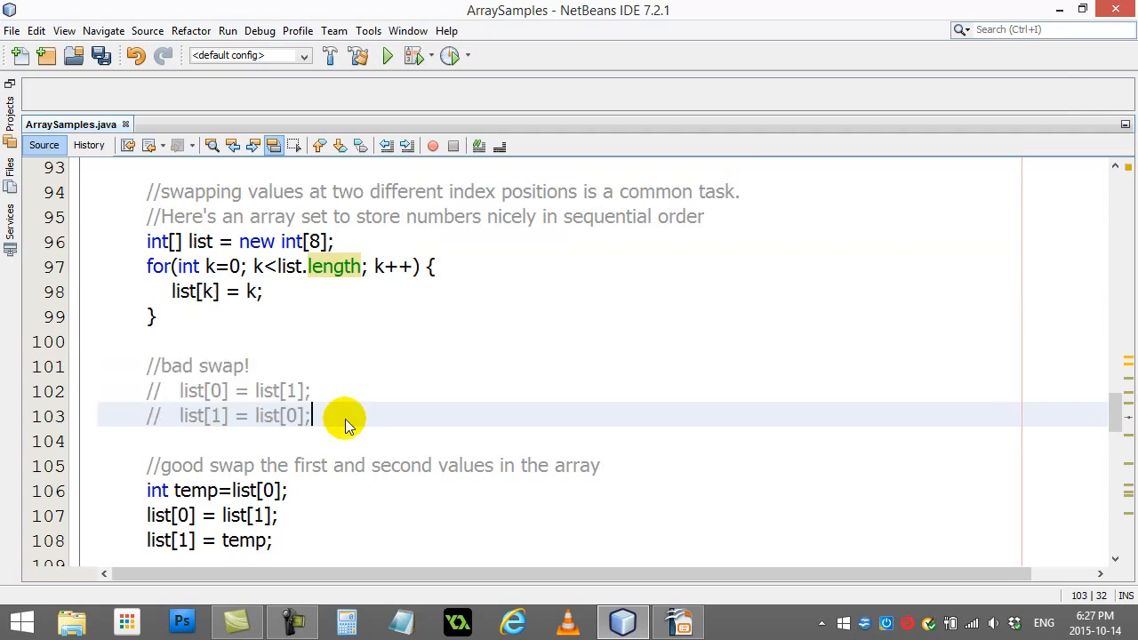
mouse_move(178, 391)
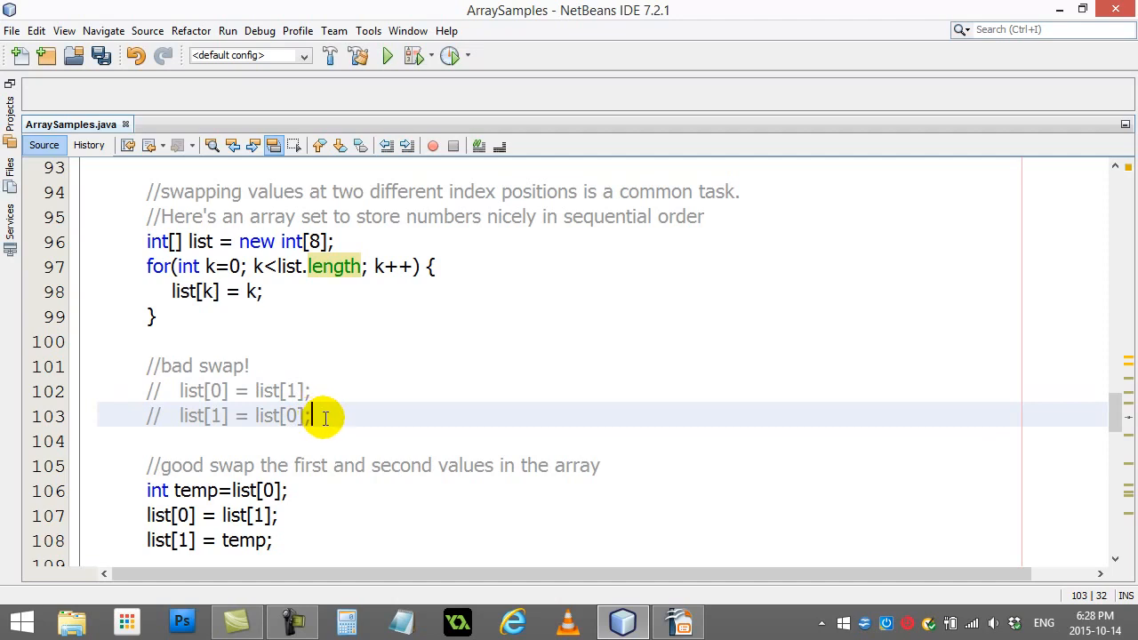
mouse_move(200, 391)
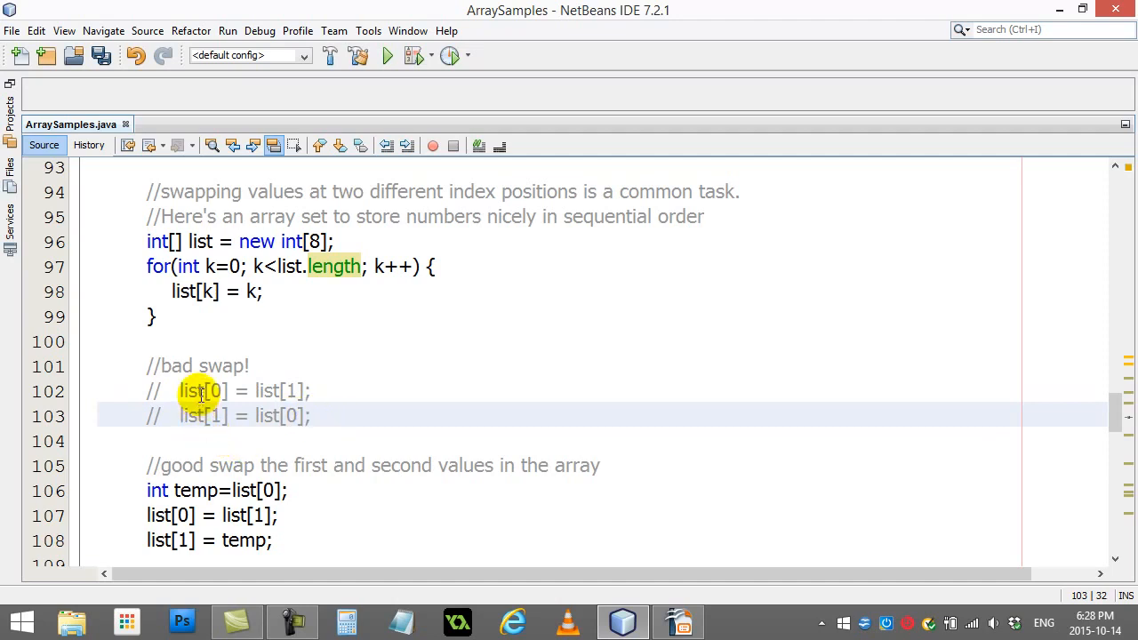
mouse_move(576, 553)
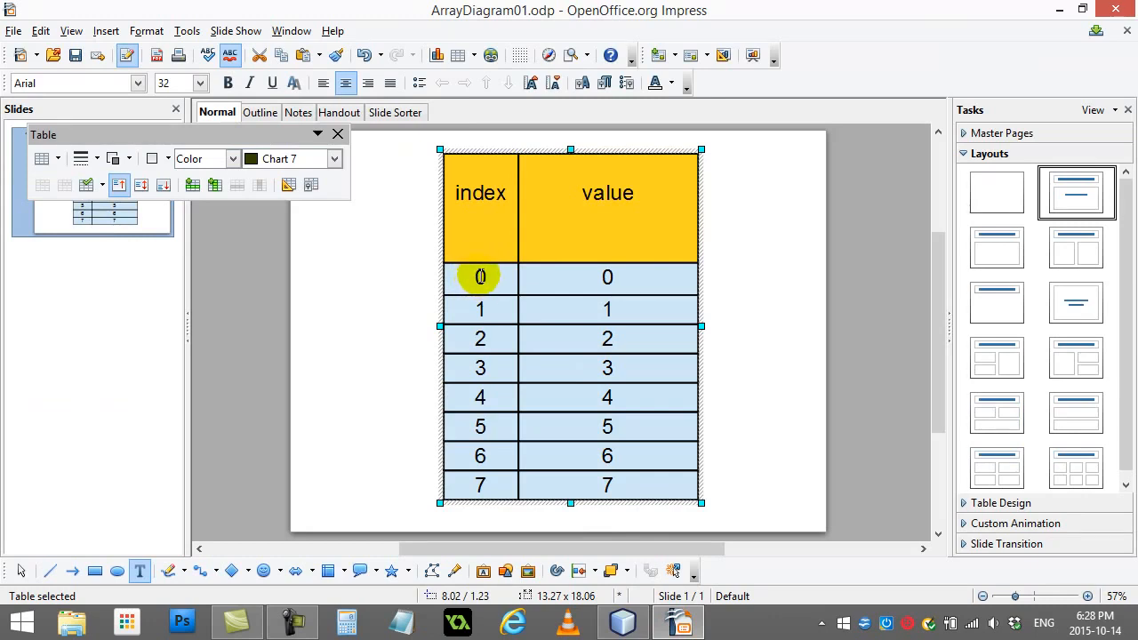
- Change the value cell at index 0 to 1, then return to the swap code in NetBeans
double_click(608, 309)
text(1)
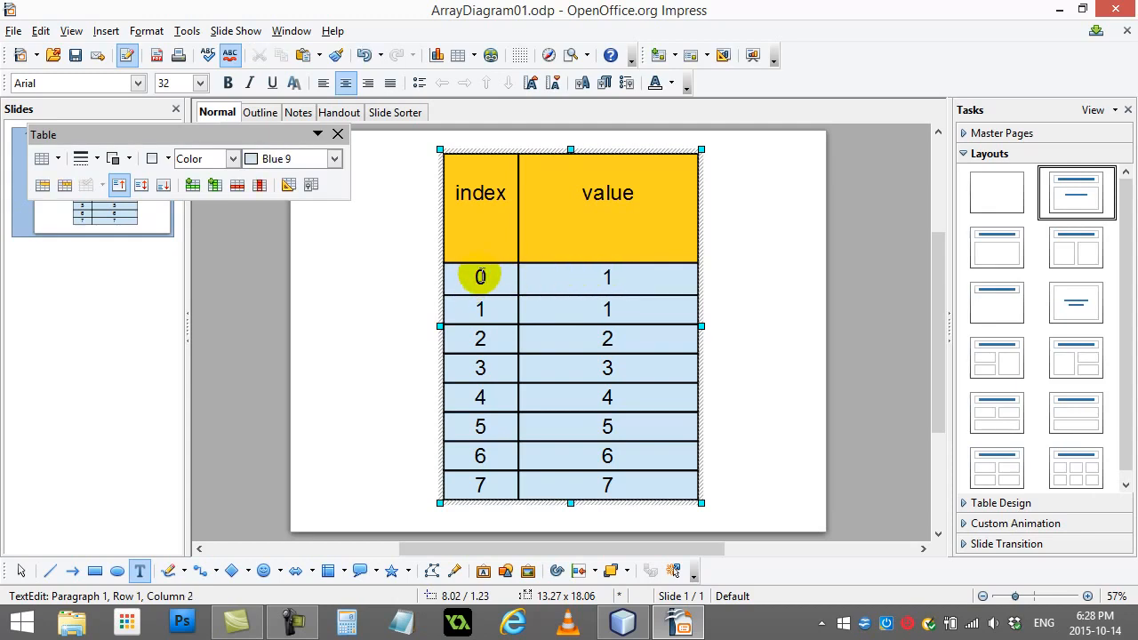
mouse_move(471, 277)
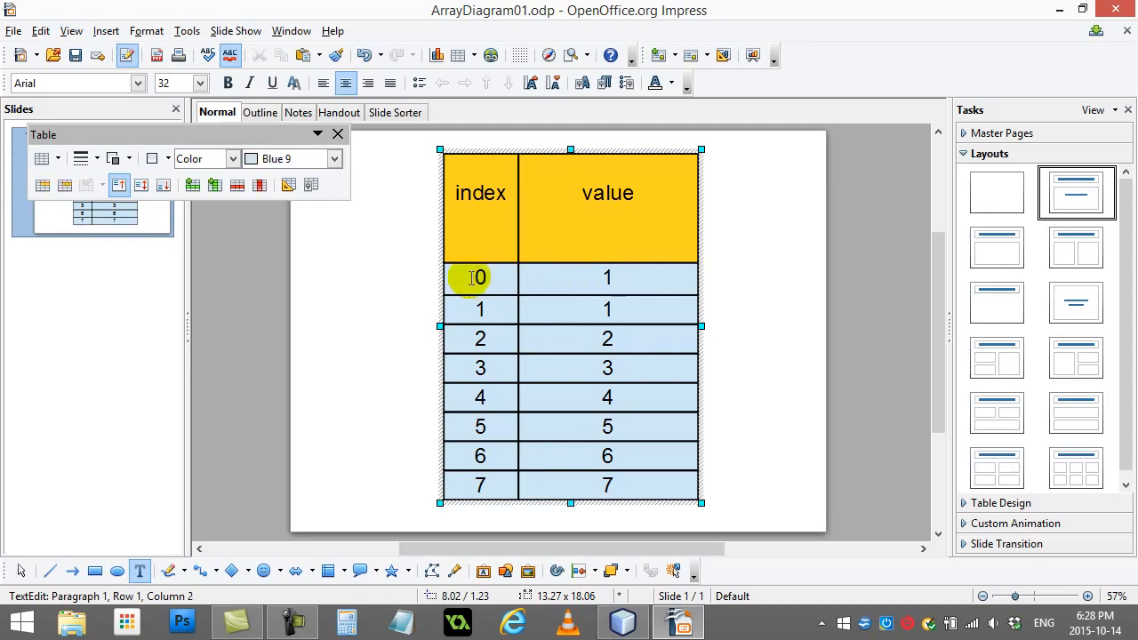
click(623, 622)
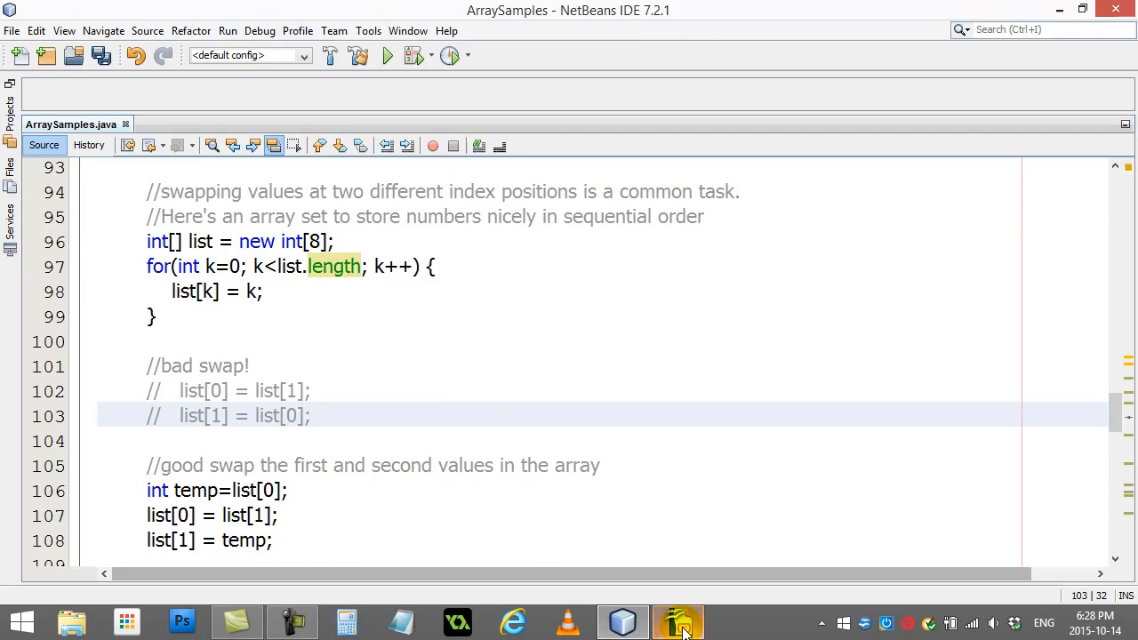
- Bring the Impress array diagram back in front via the taskbar
click(677, 622)
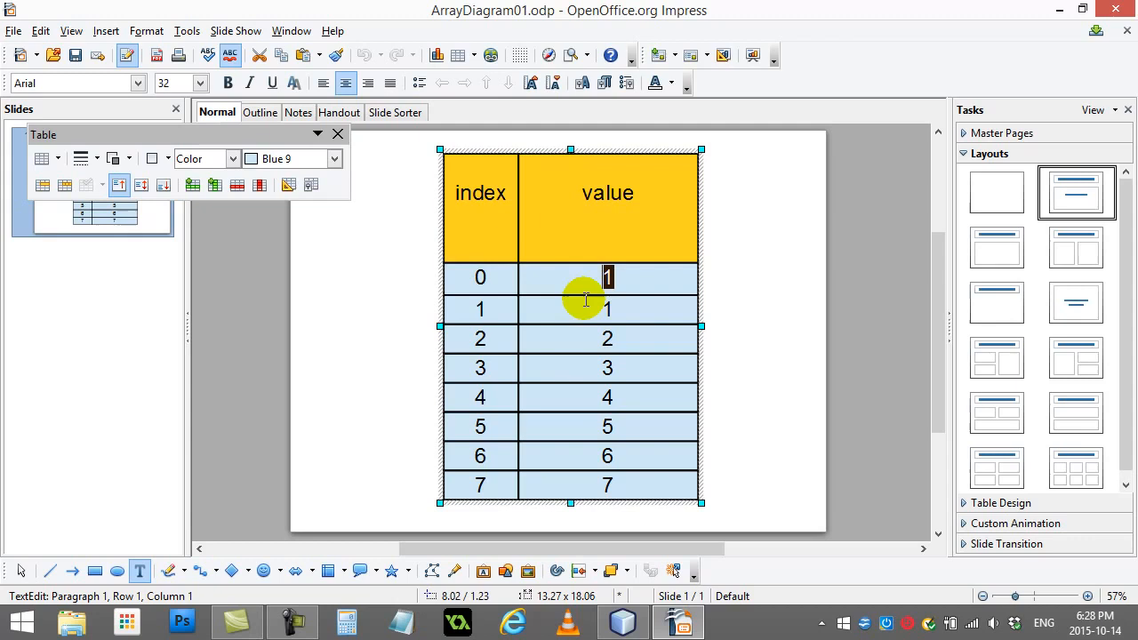
- Edit the value cell at index 1 to hold 0 so the first two values appear swapped
click(608, 310)
text(0)
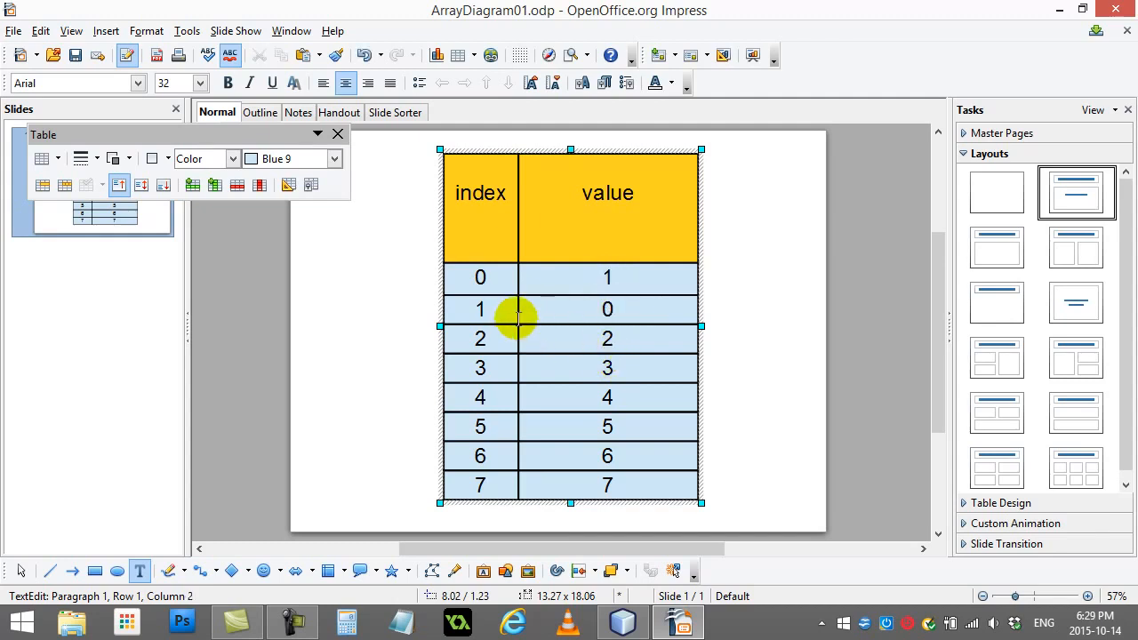
mouse_move(558, 292)
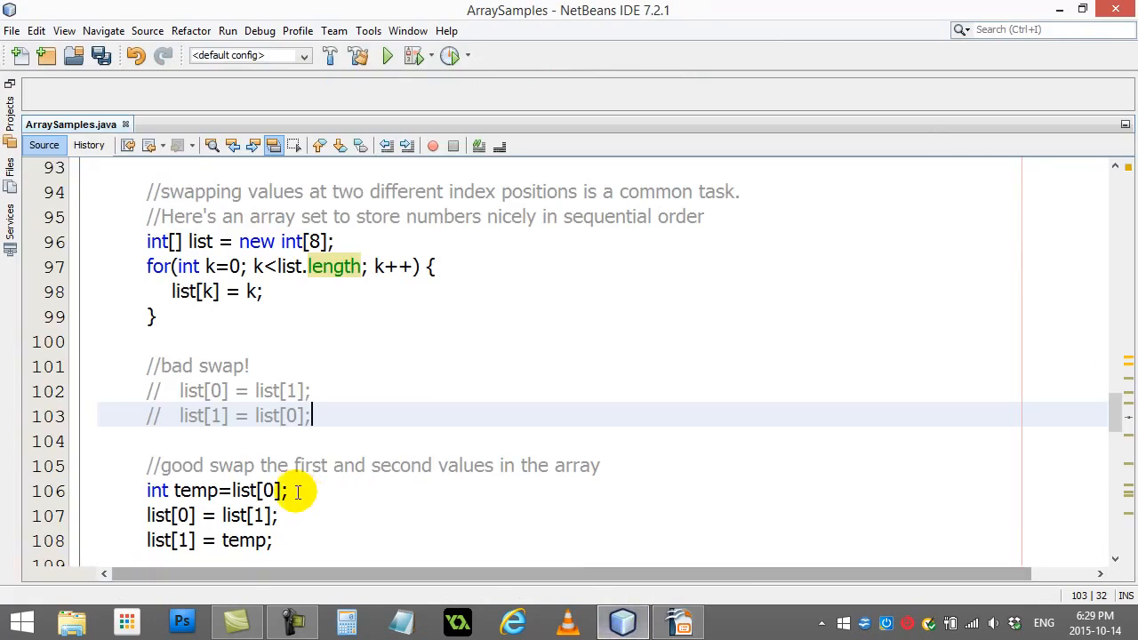
scroll(down, 3)
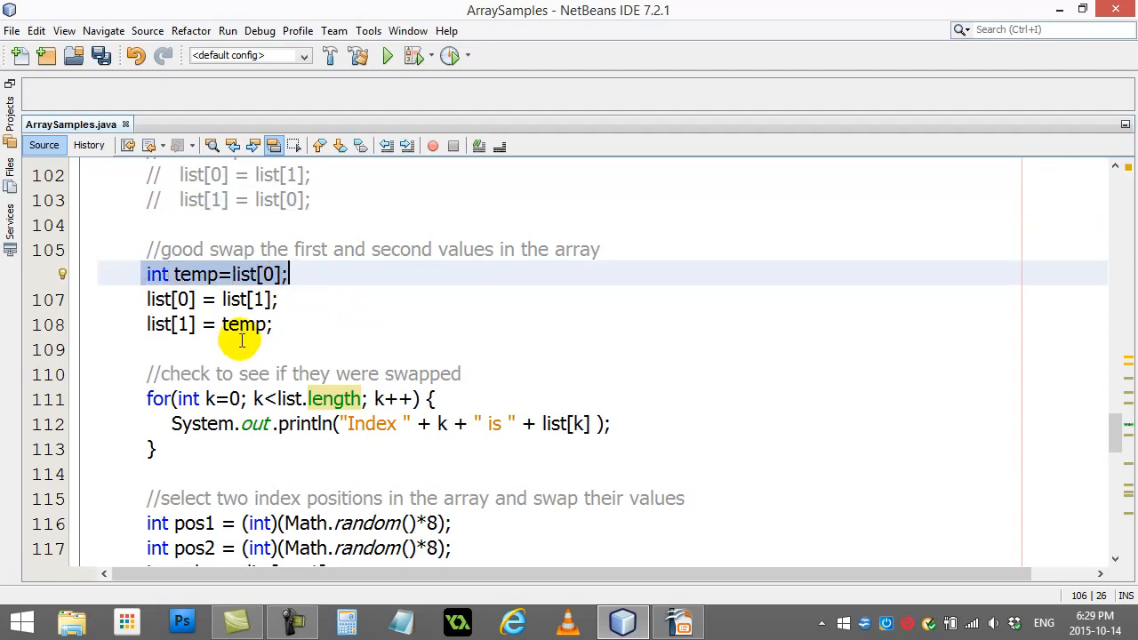
click(303, 298)
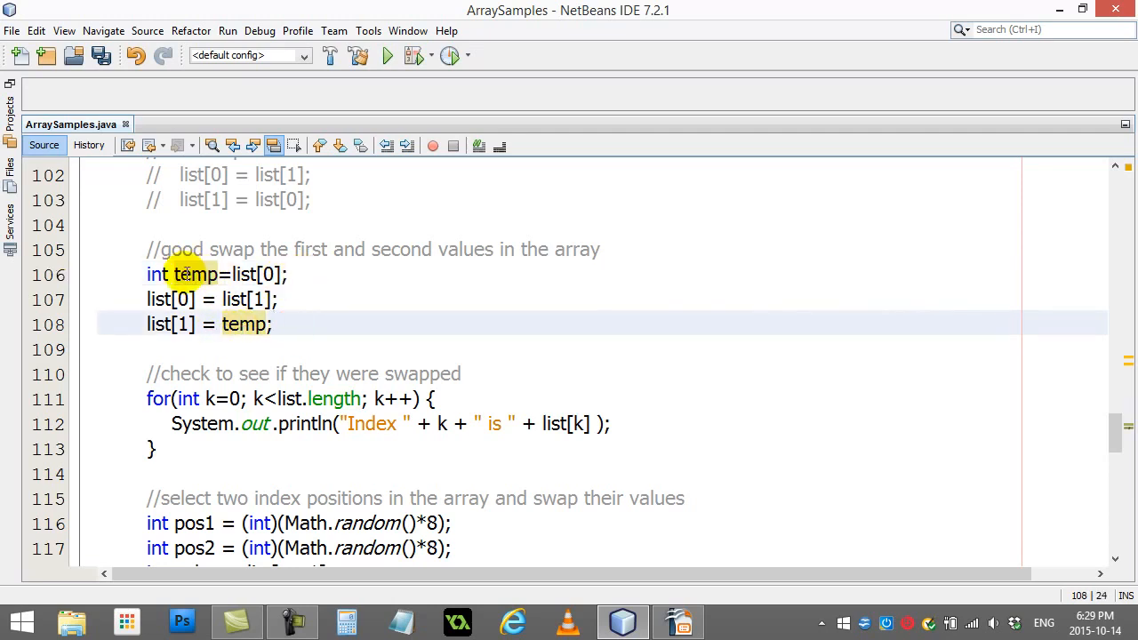
drag(181, 273, 270, 324)
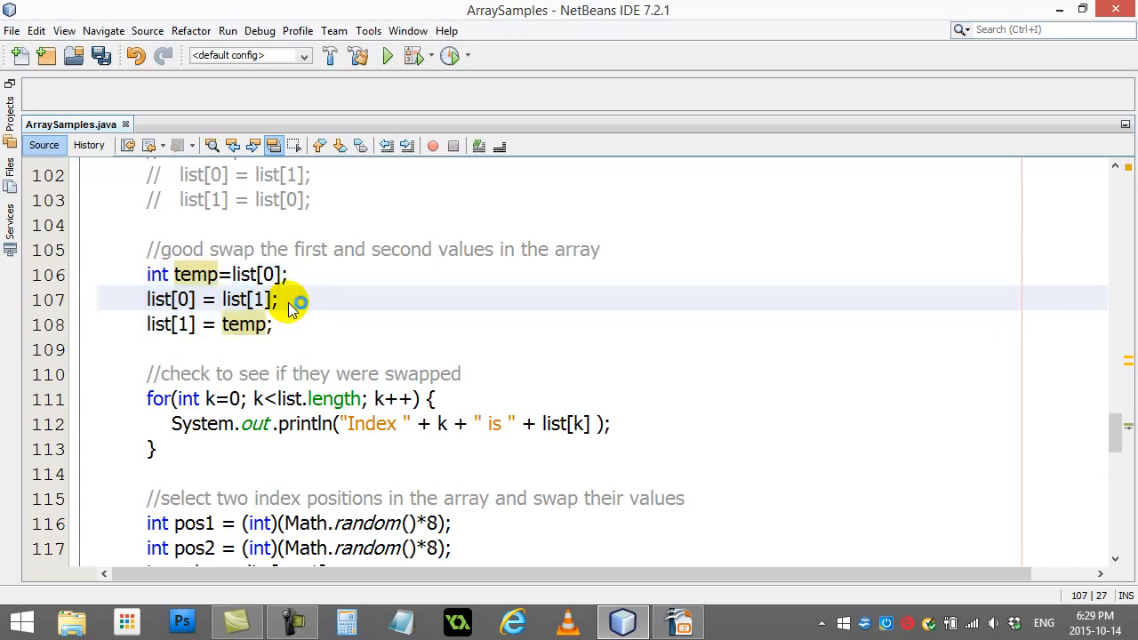
click(277, 299)
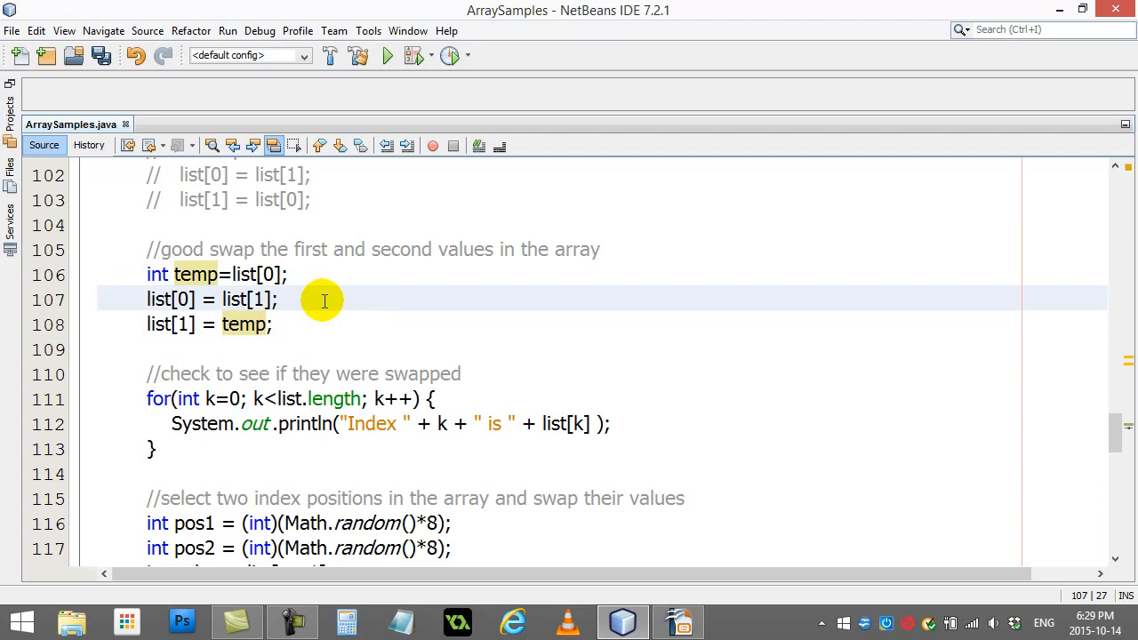
scroll(down, 3)
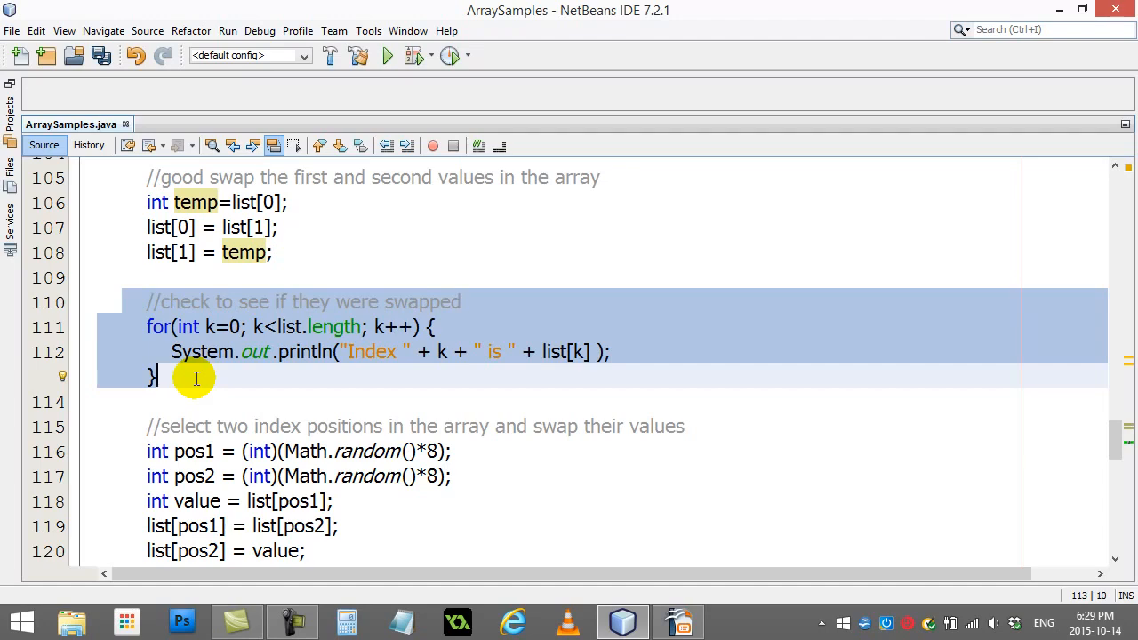
mouse_move(258, 392)
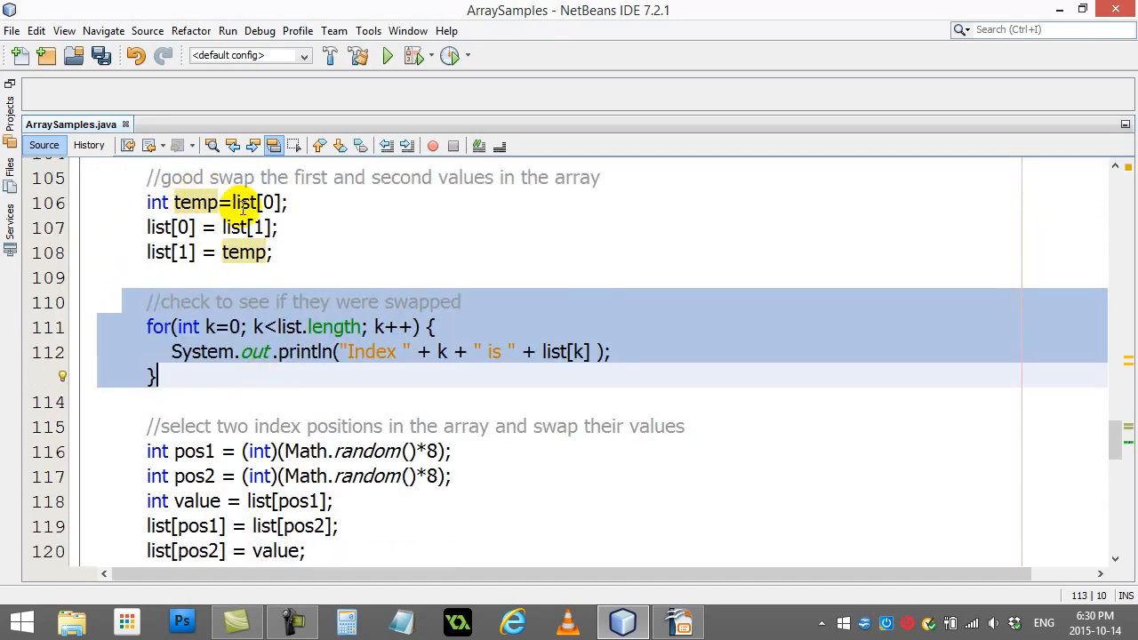
- Highlight every use of pos1 and annotate its random index line with the comment //0-7
click(266, 203)
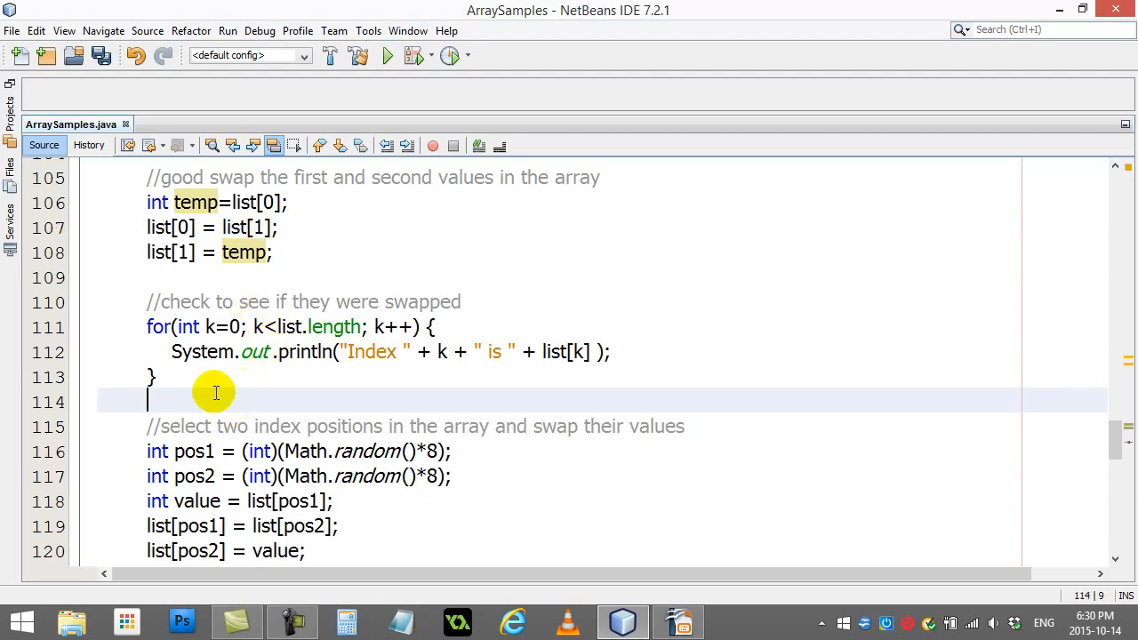
scroll(down, 3)
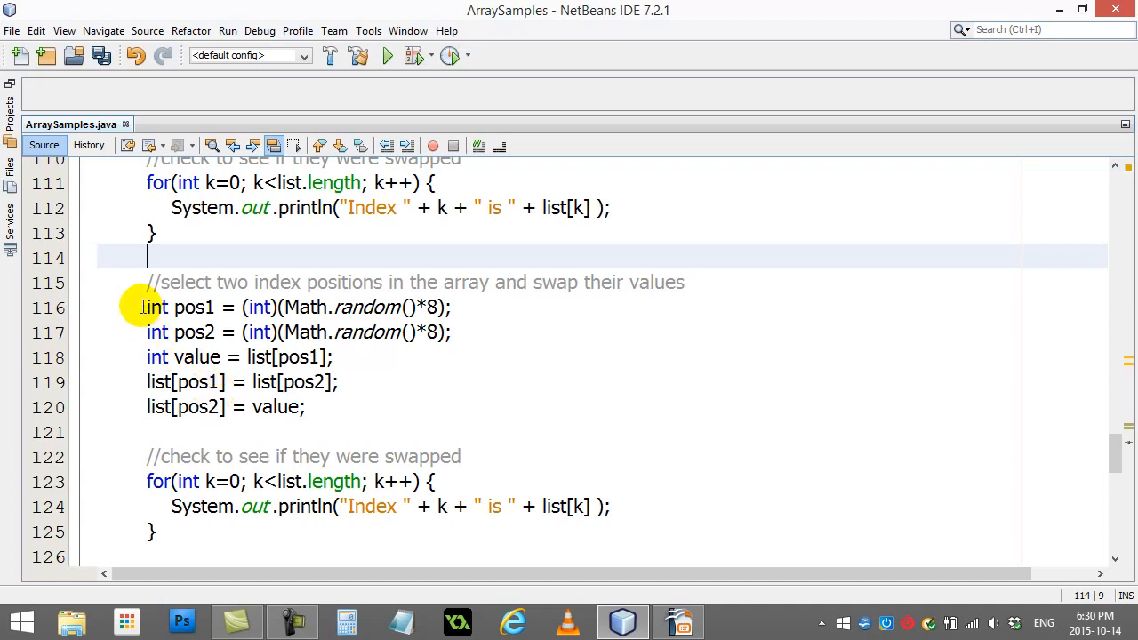
click(192, 306)
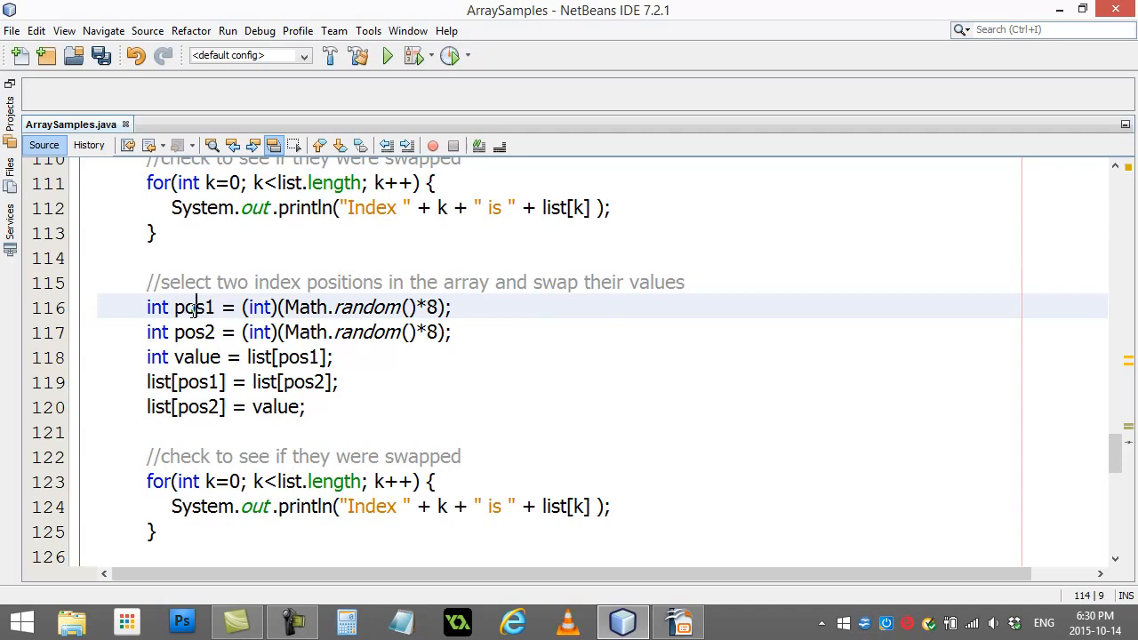
double_click(192, 306)
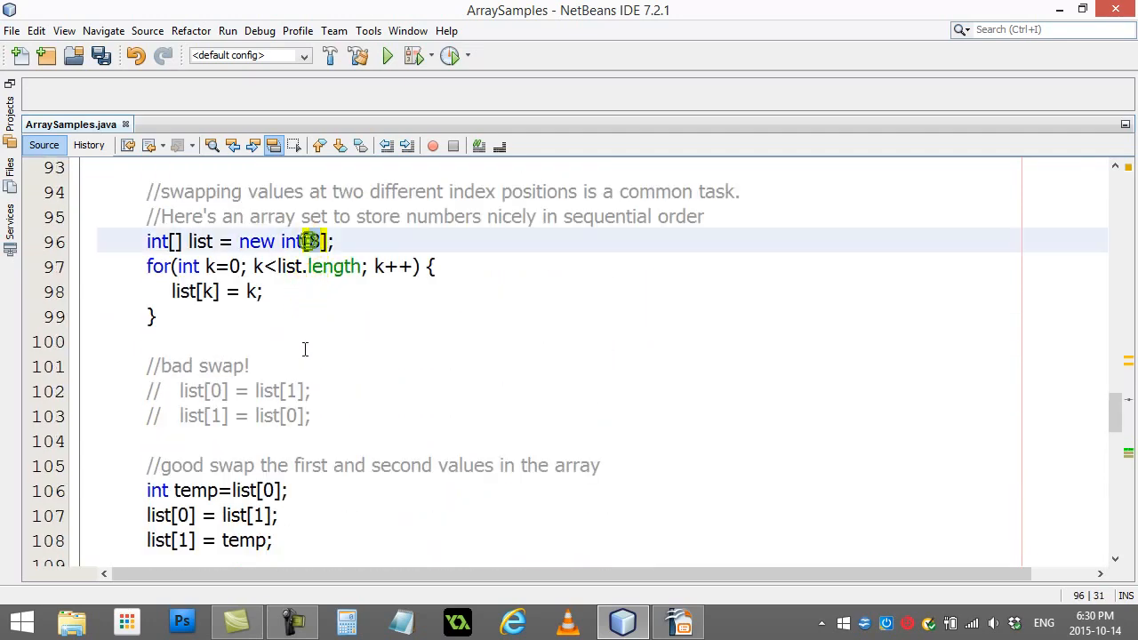
scroll(down, 3)
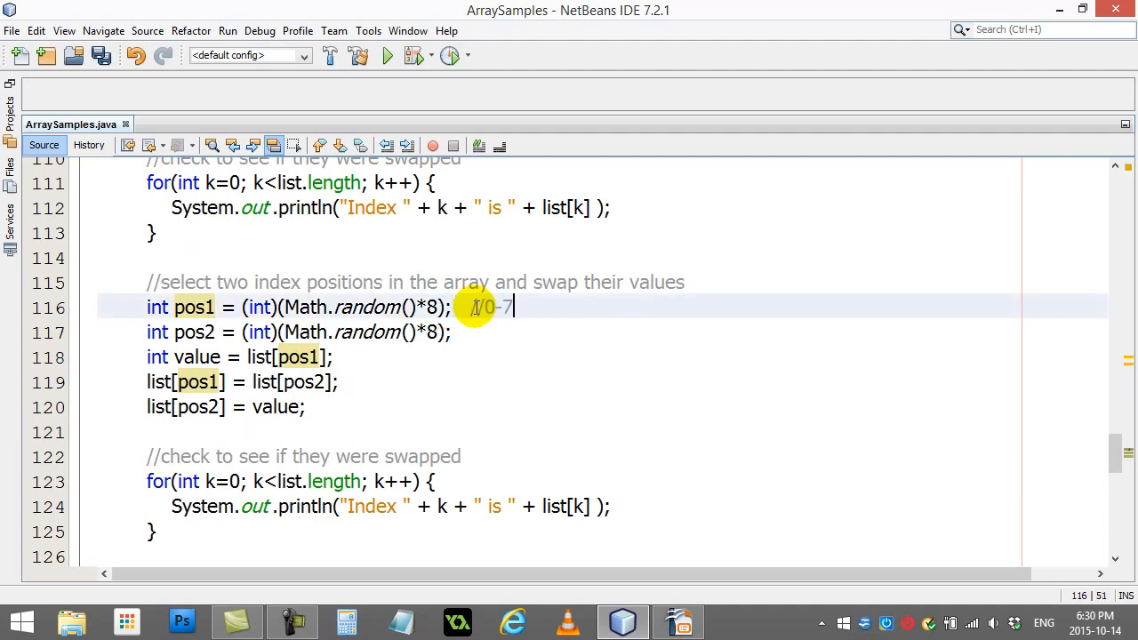
- Replace the hard-coded 8 with list.length in the pos1 and pos2 Math.random() expressions
click(453, 333)
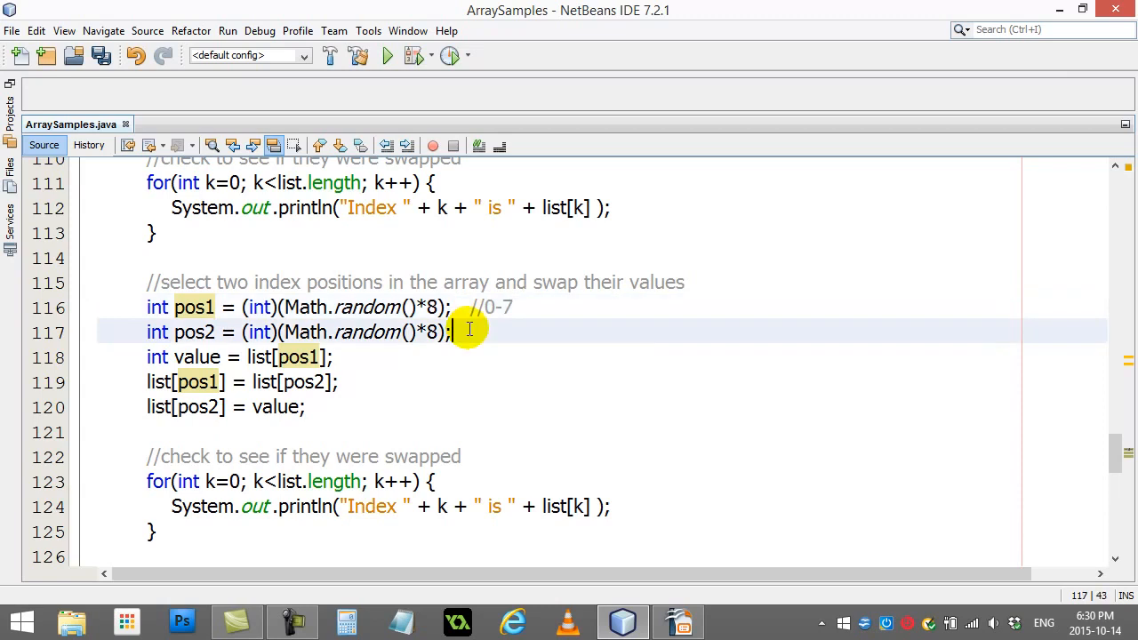
mouse_move(430, 434)
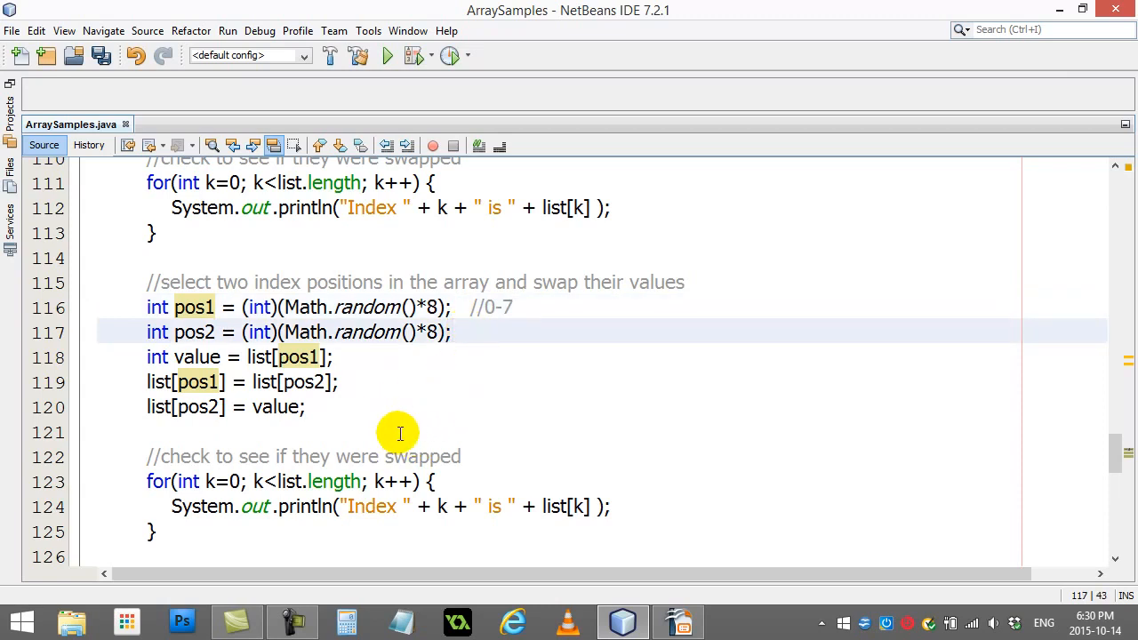
click(433, 306)
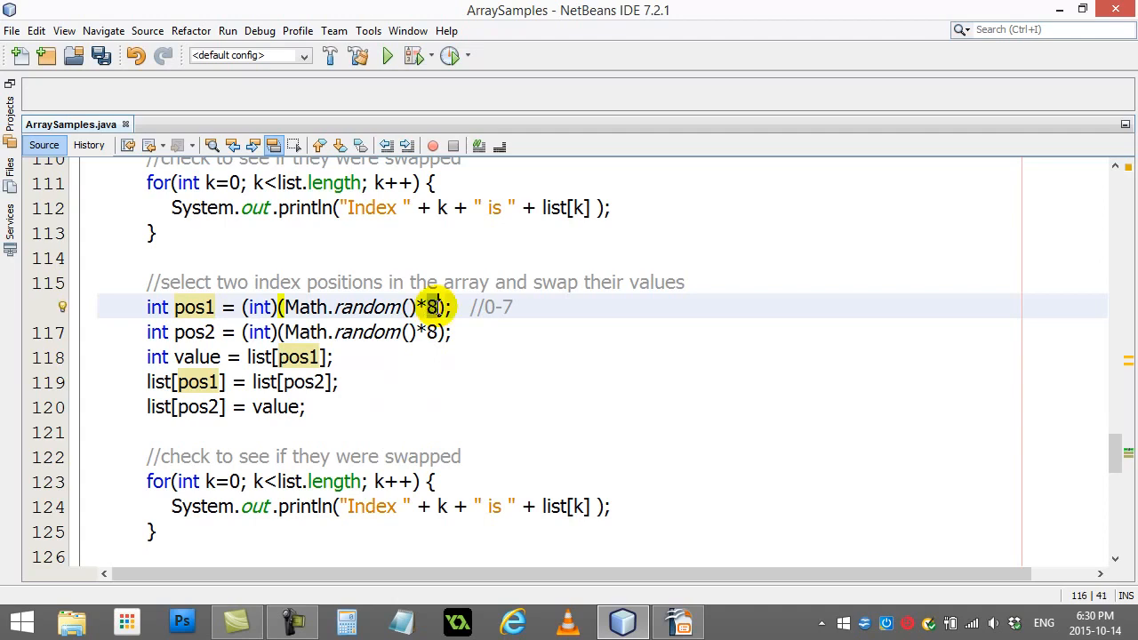
text(list.length)
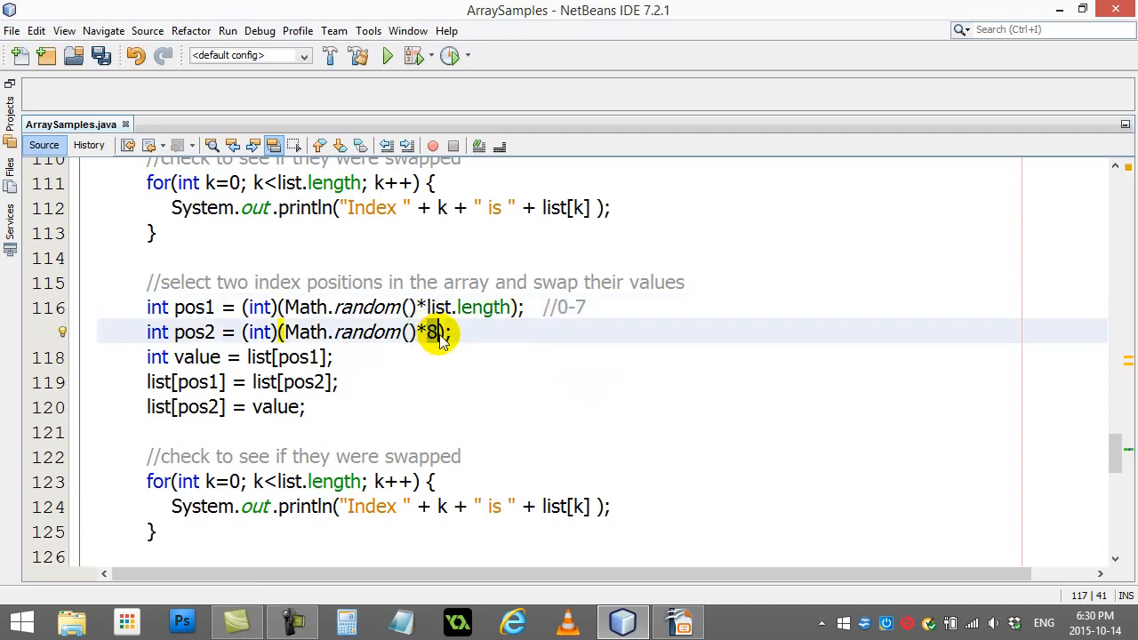
text(list.length)
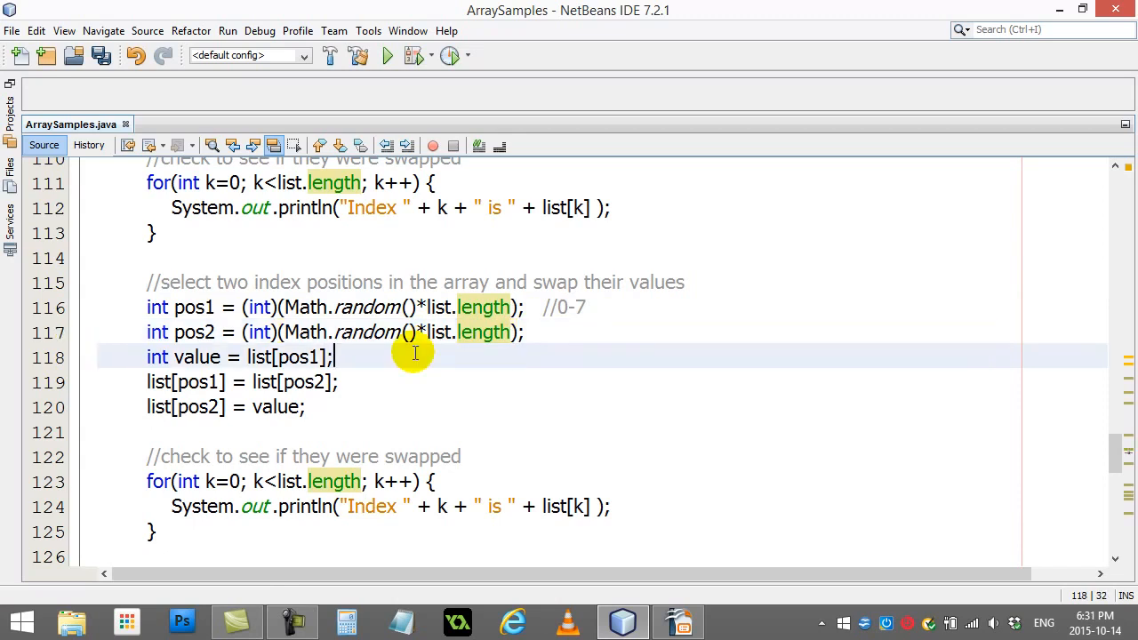
mouse_move(178, 347)
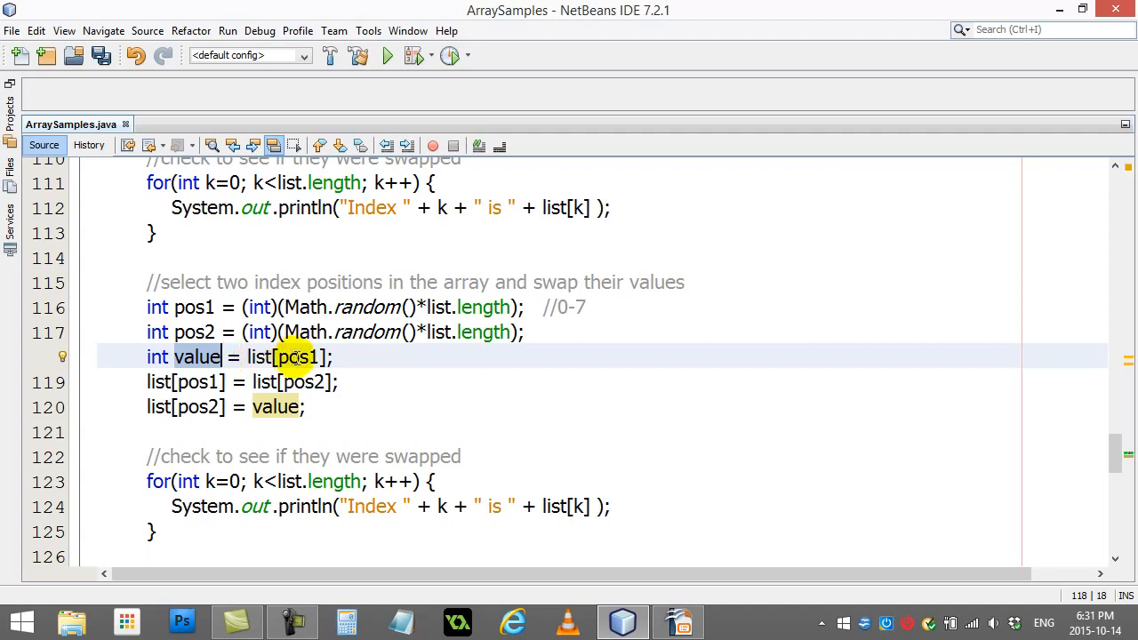
click(203, 381)
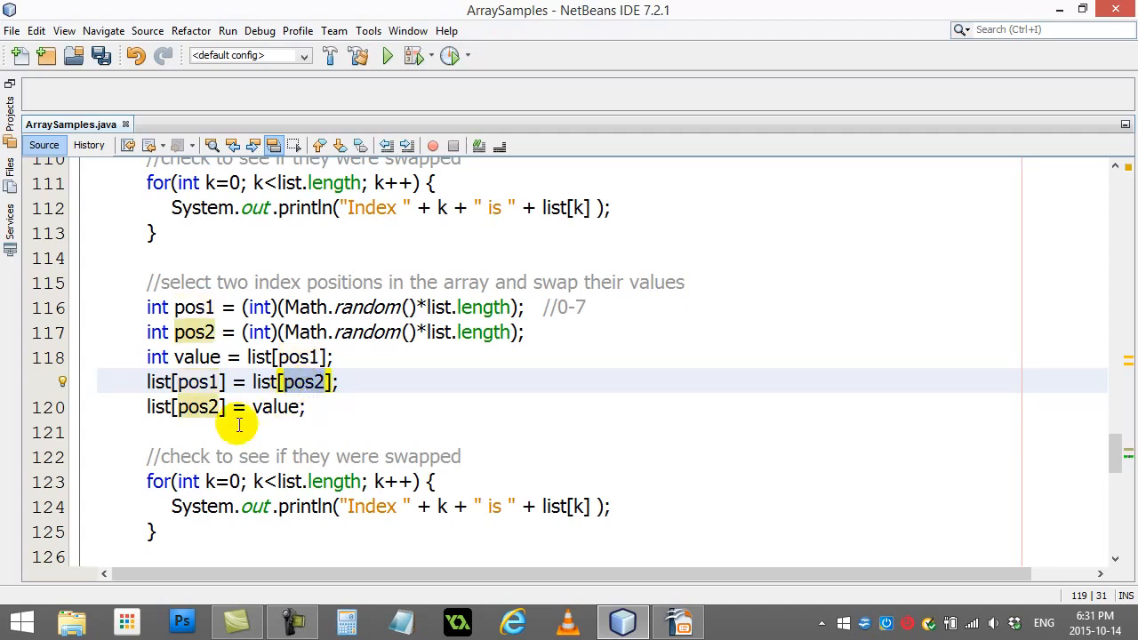
click(275, 405)
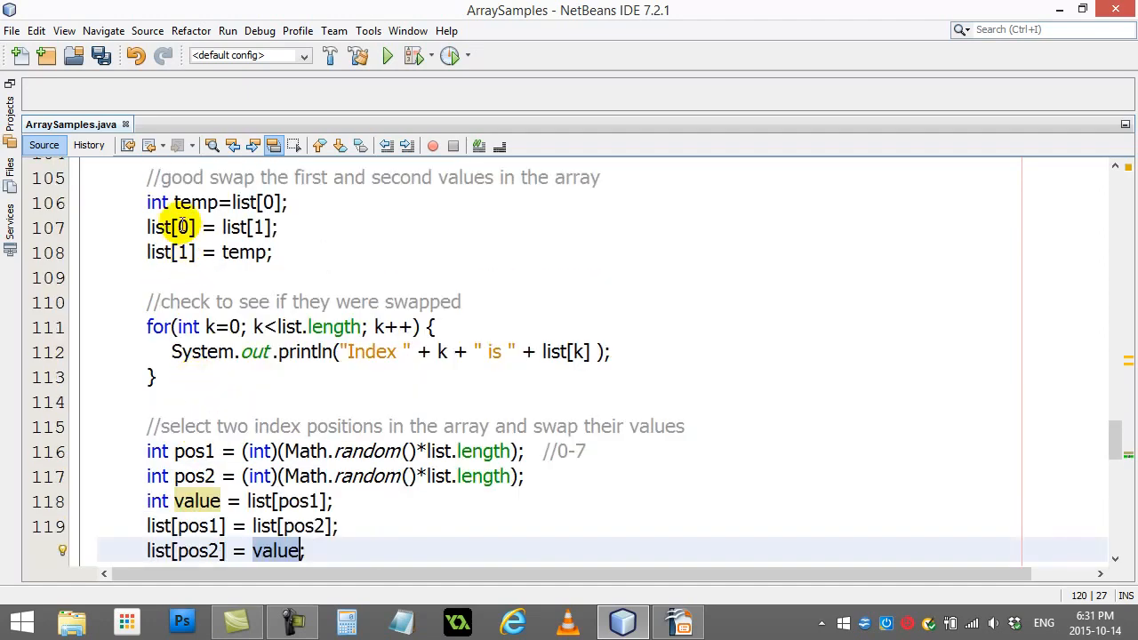
click(267, 202)
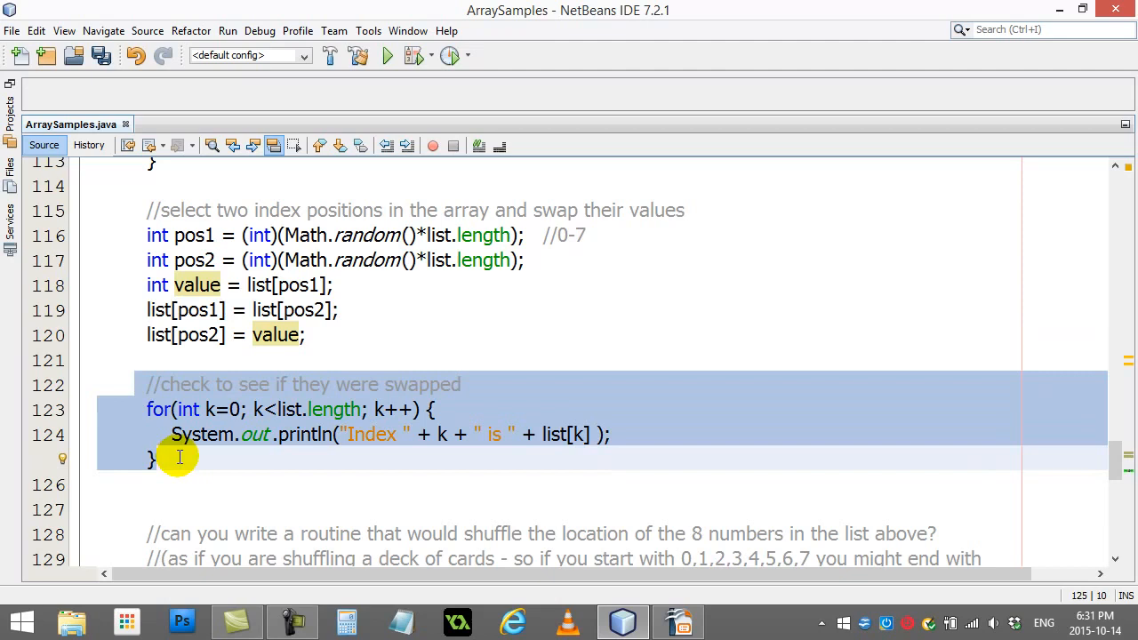
mouse_move(196, 464)
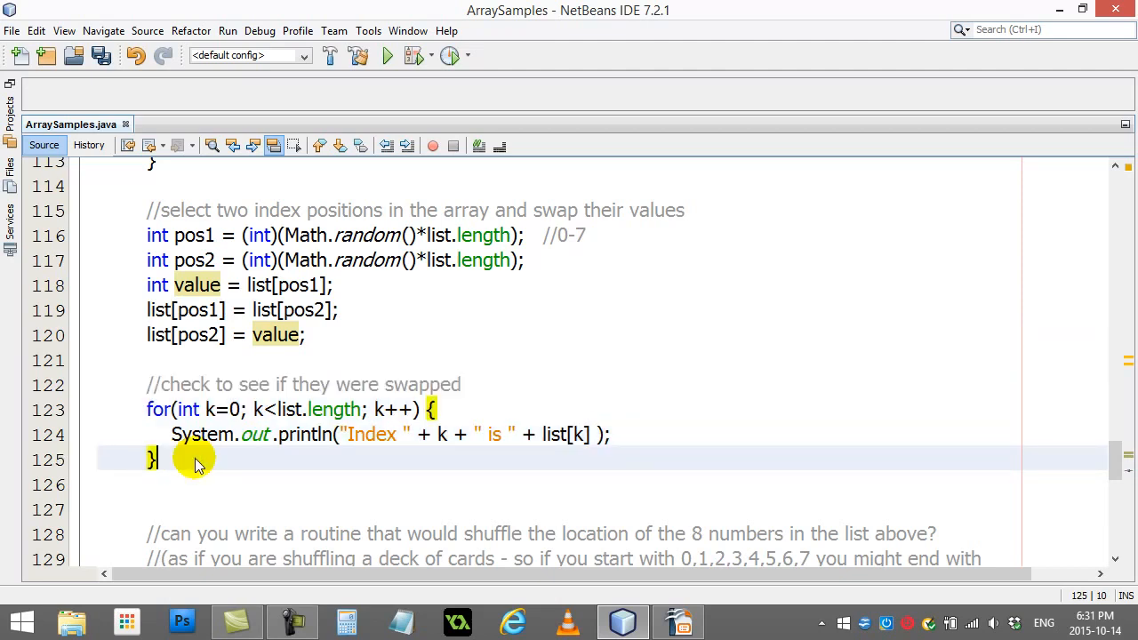
scroll(down, 3)
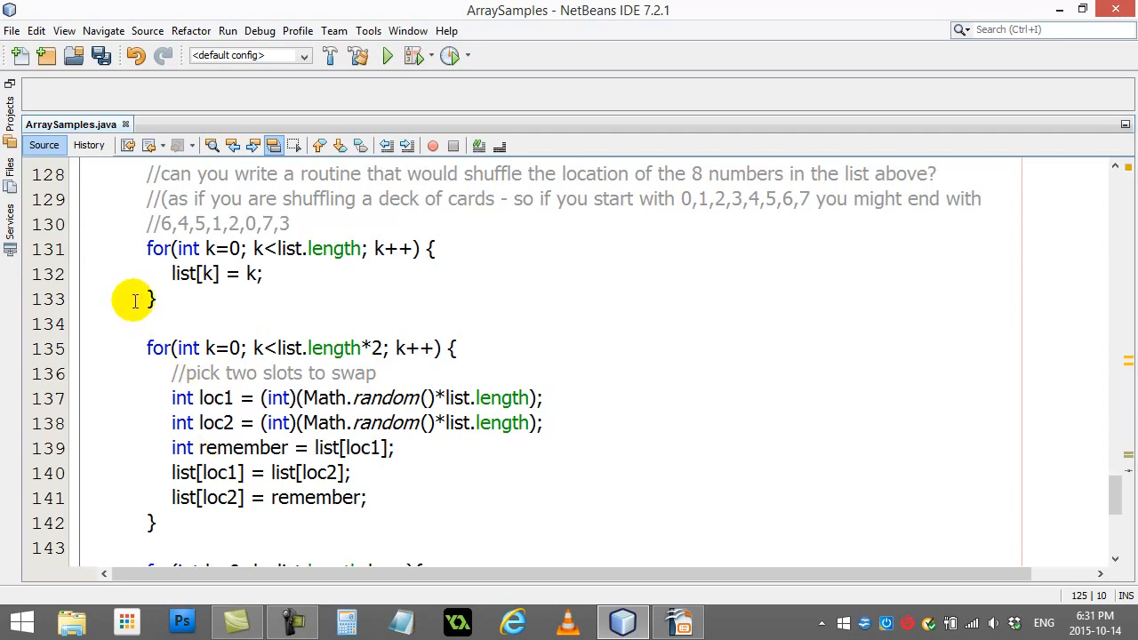
mouse_move(152, 274)
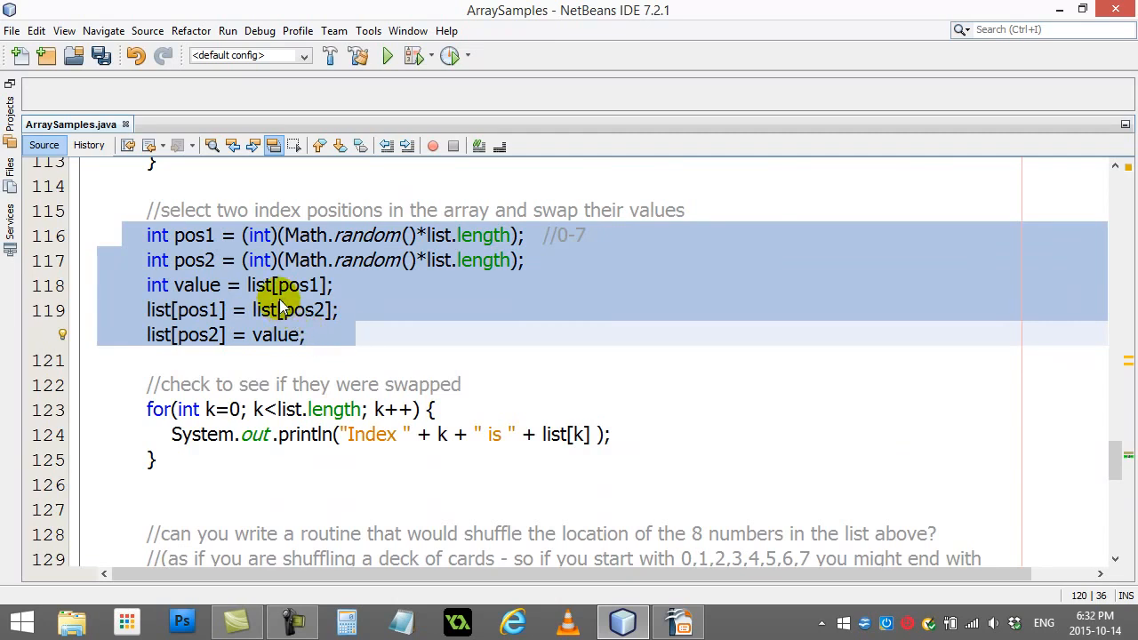
click(355, 334)
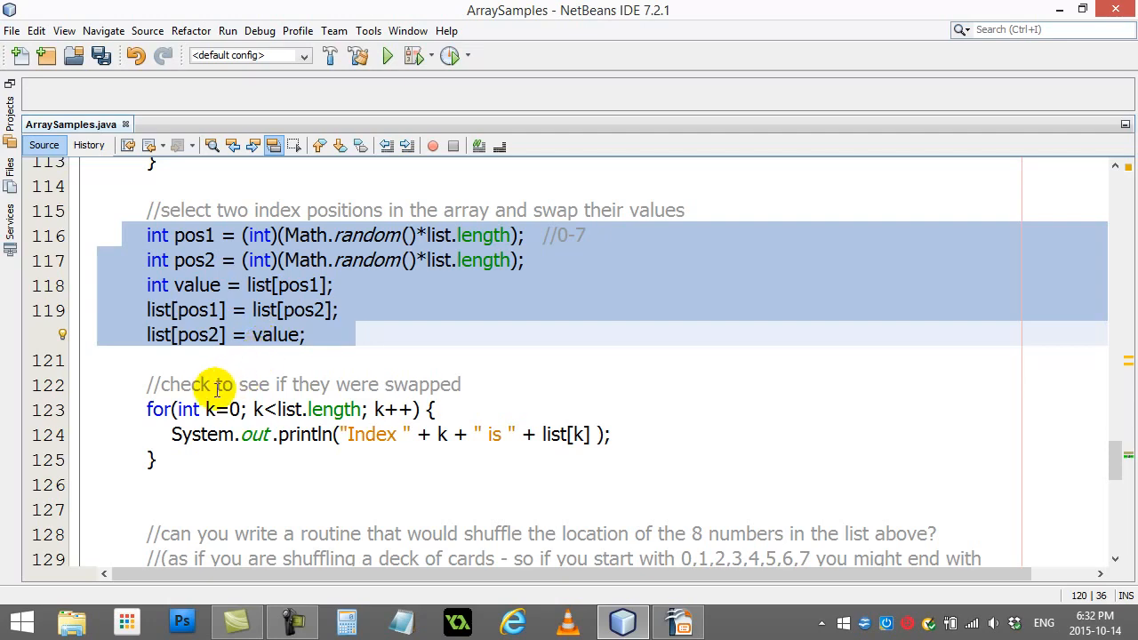
scroll(down, 3)
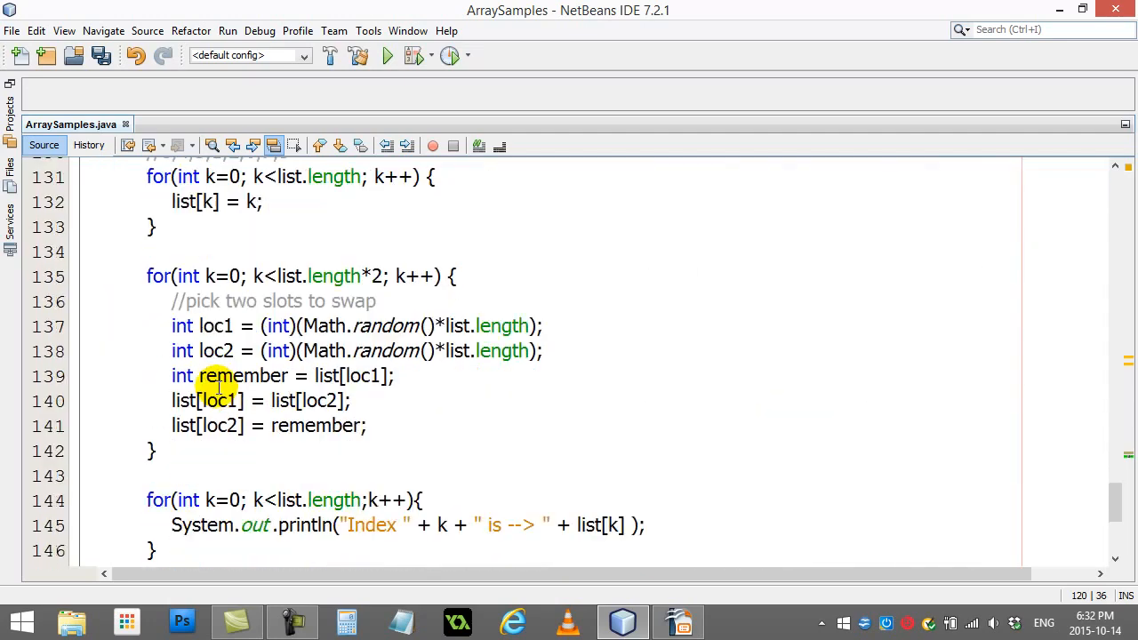
click(202, 326)
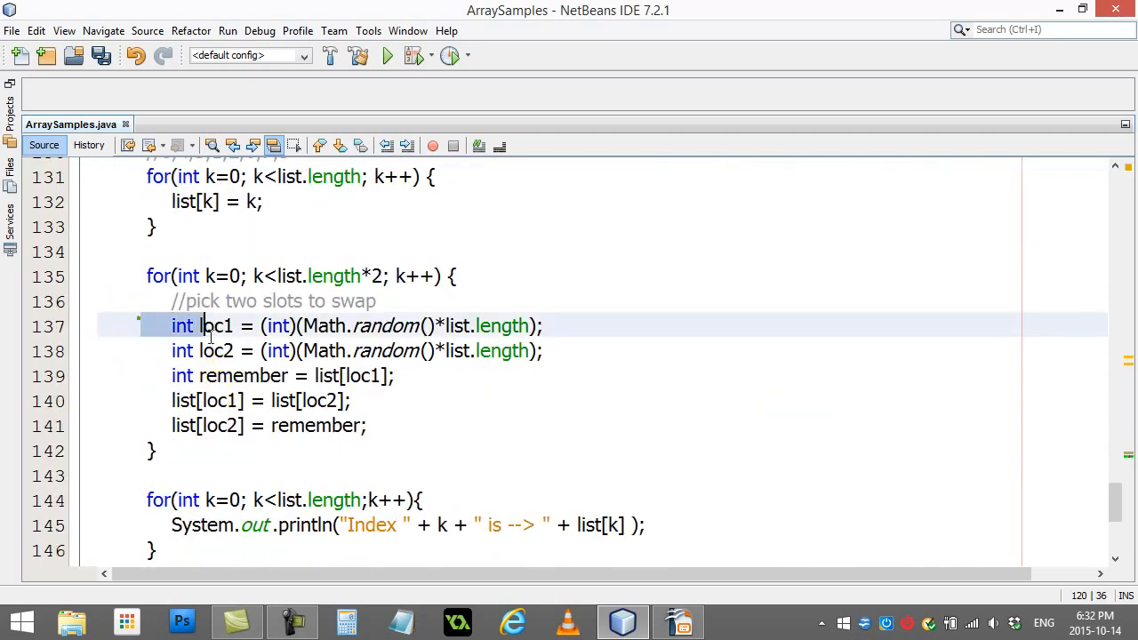
drag(199, 326, 367, 425)
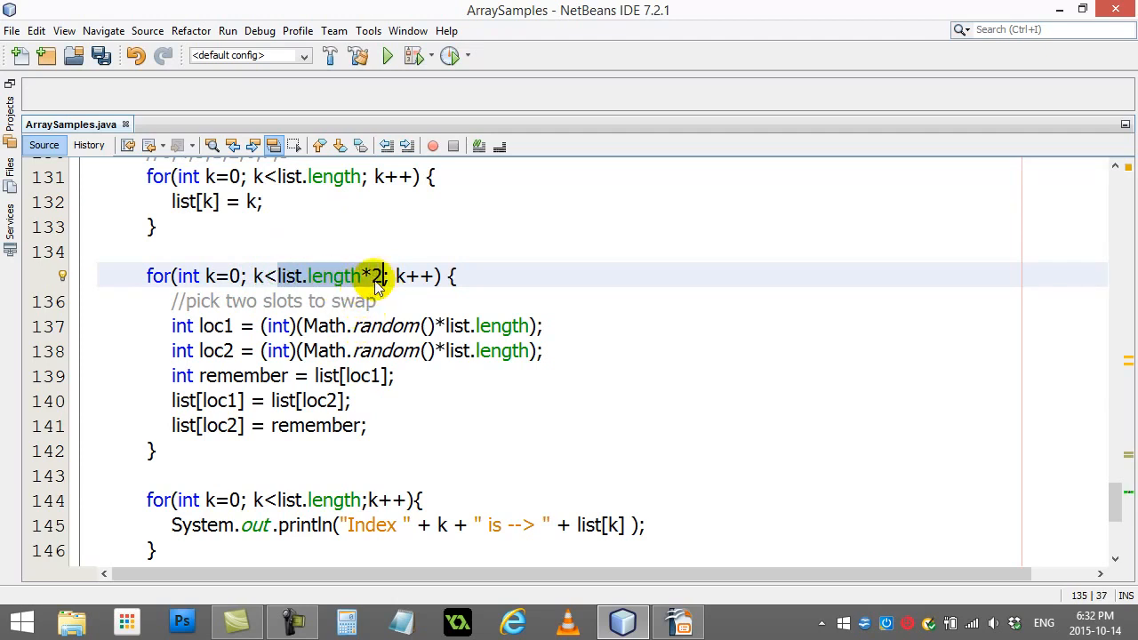
mouse_move(330, 287)
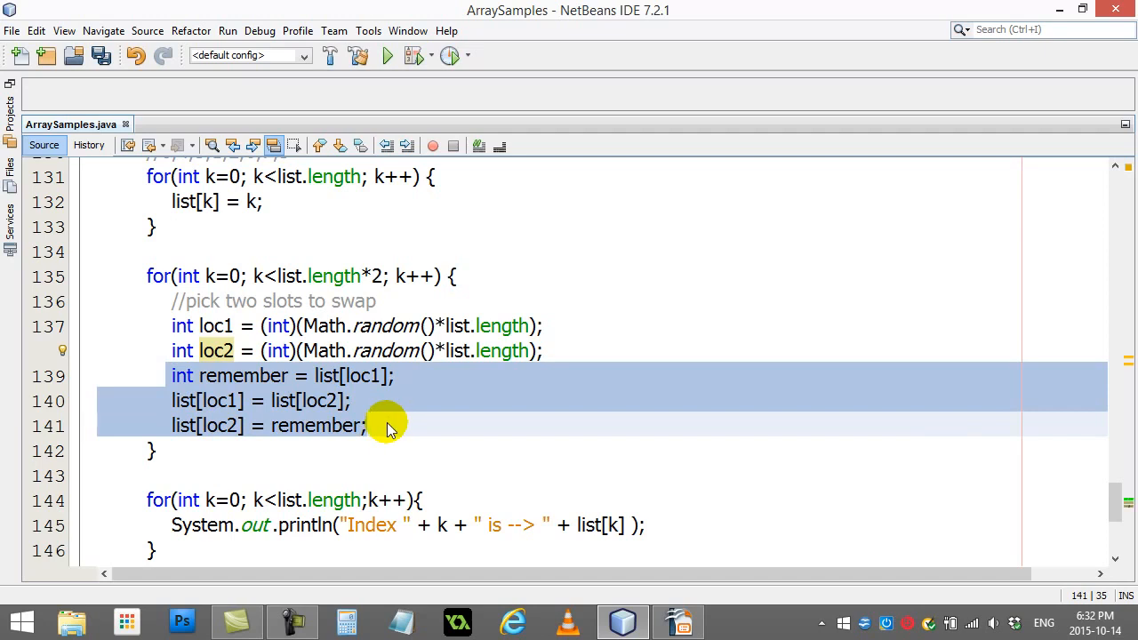
mouse_move(131, 495)
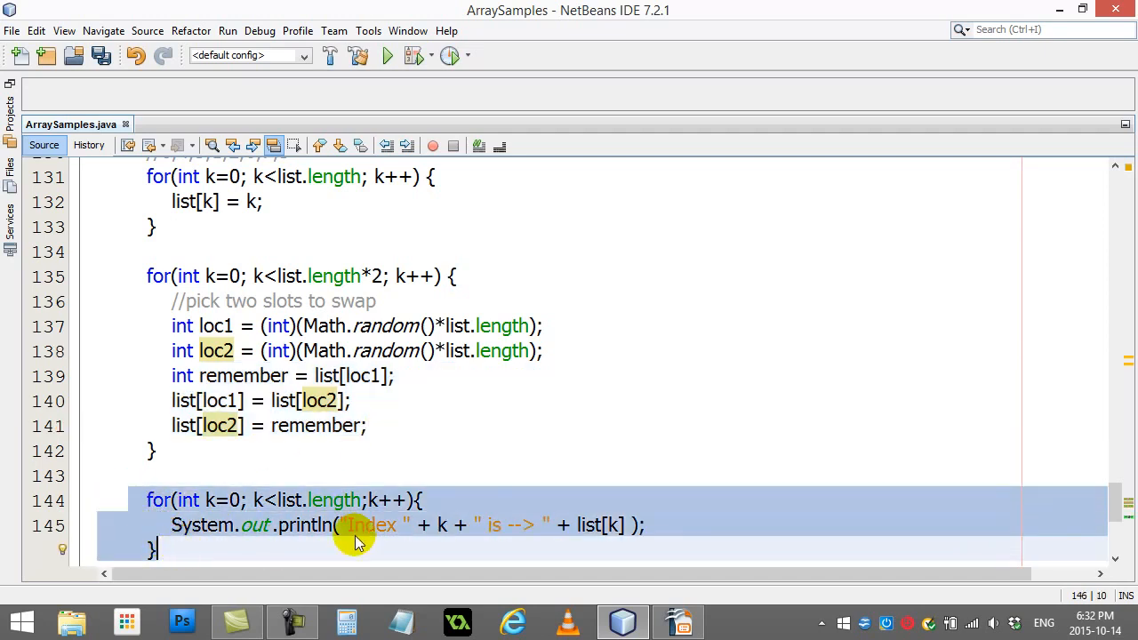
click(359, 476)
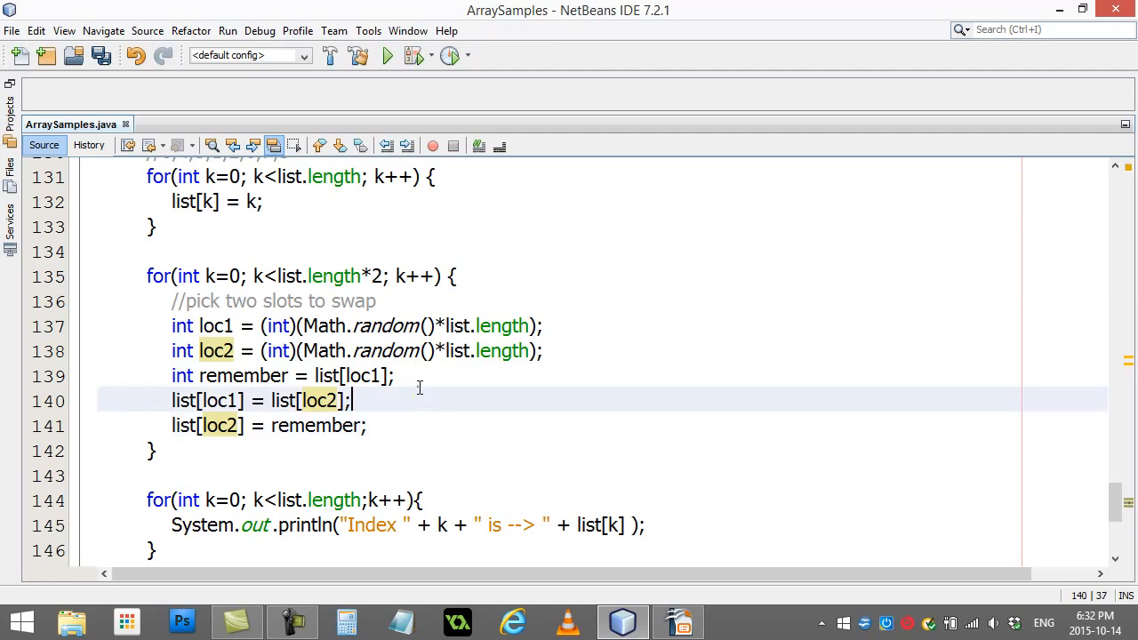
mouse_move(444, 407)
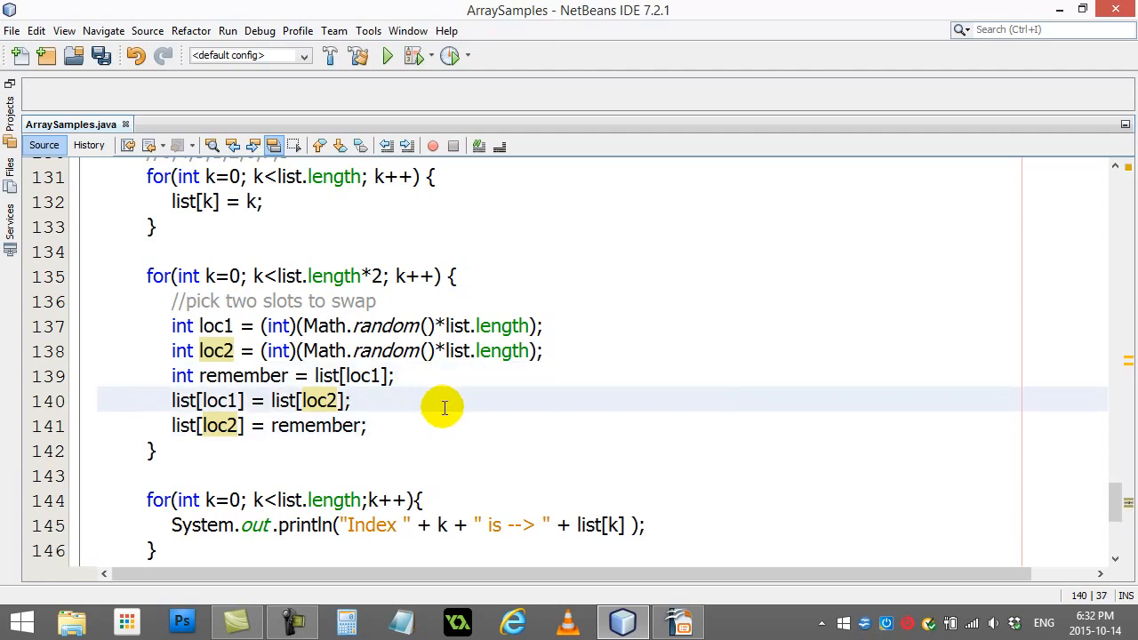